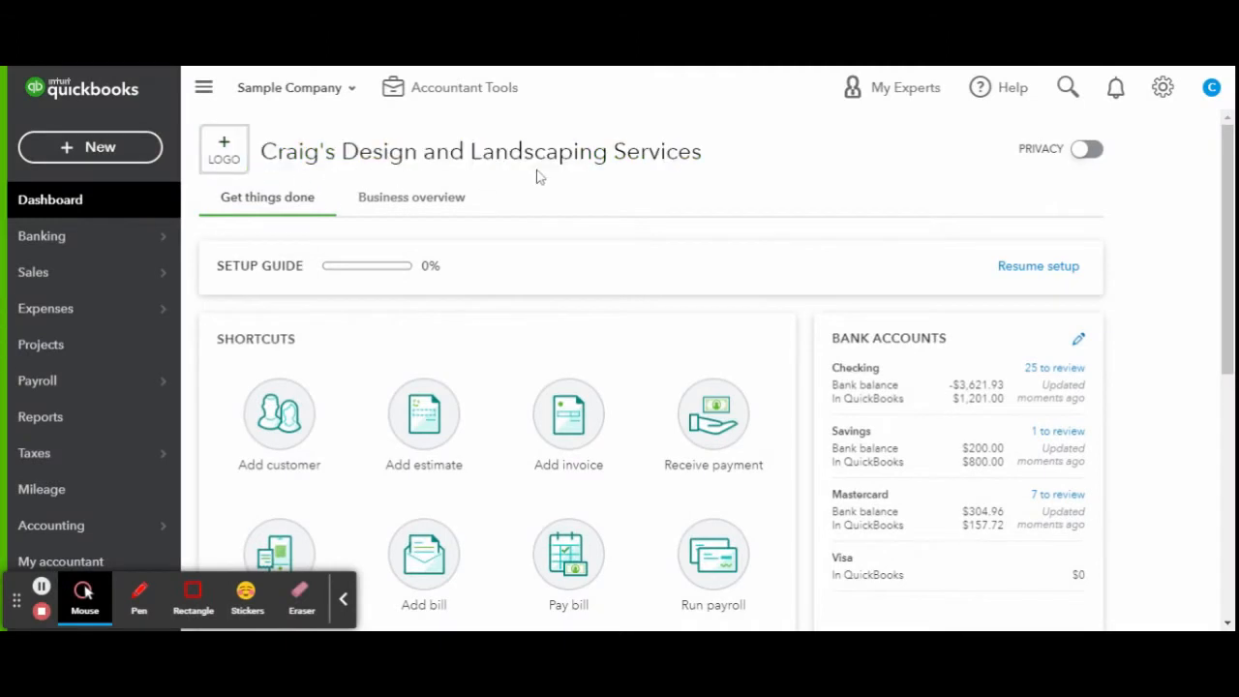
mouse_move(784, 161)
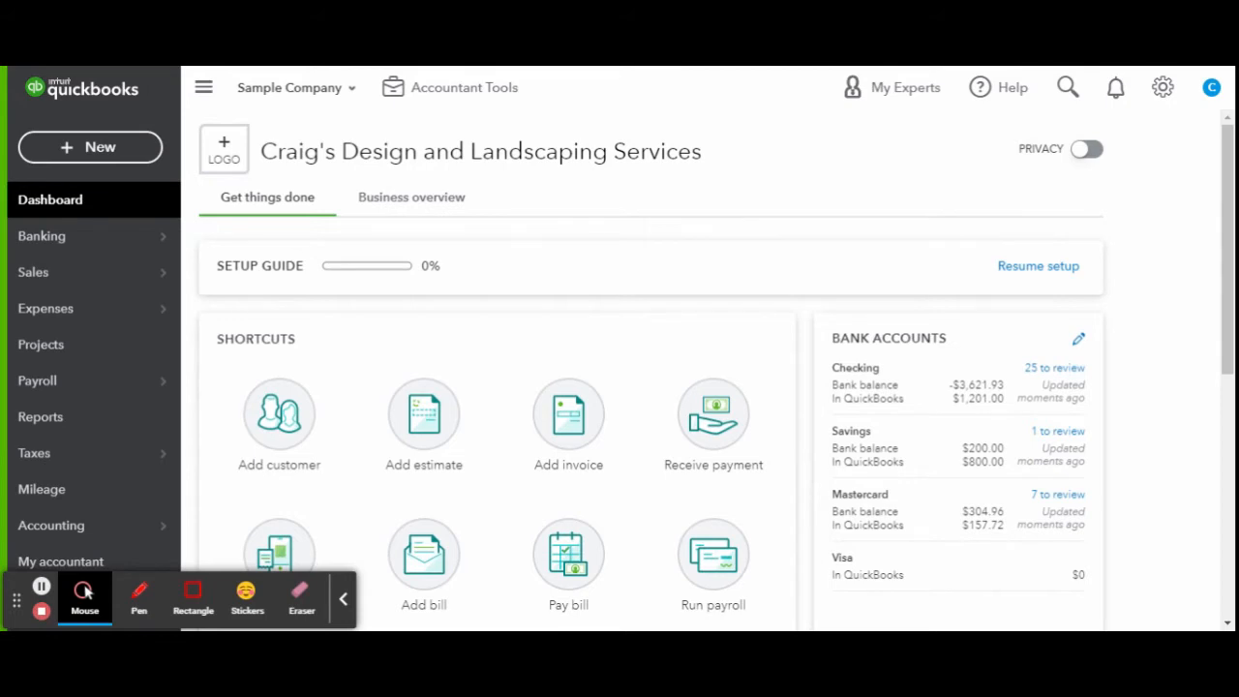
mouse_move(806, 198)
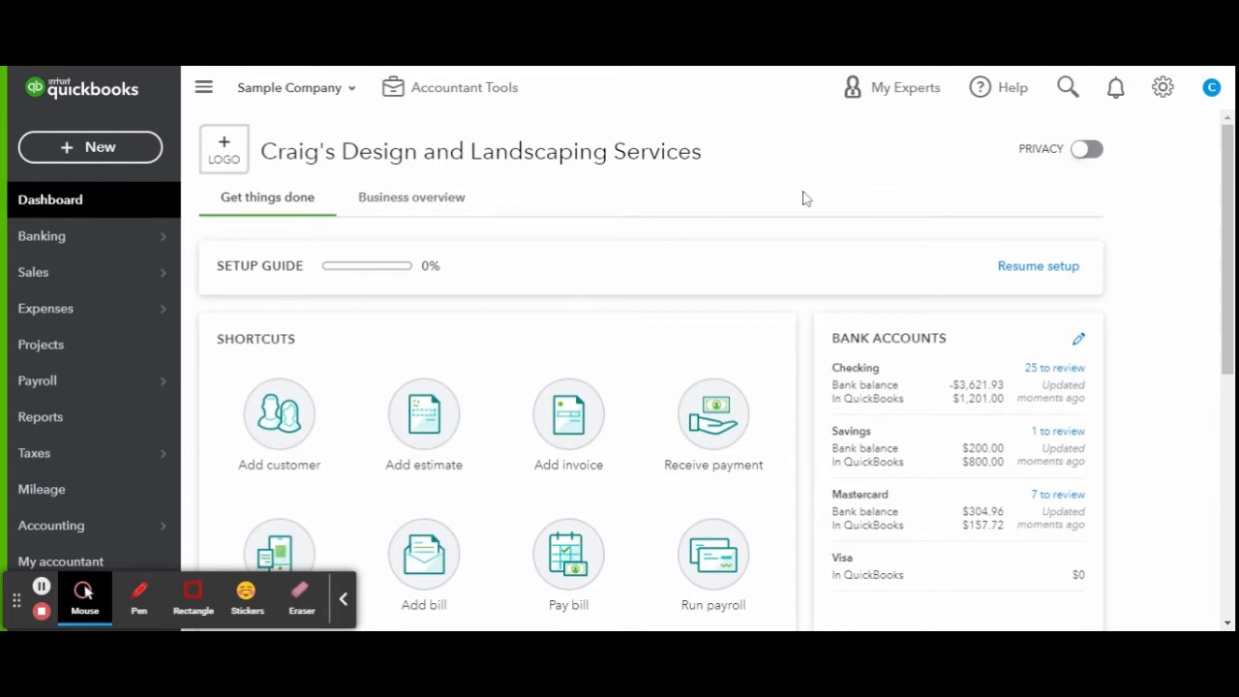
mouse_move(410, 198)
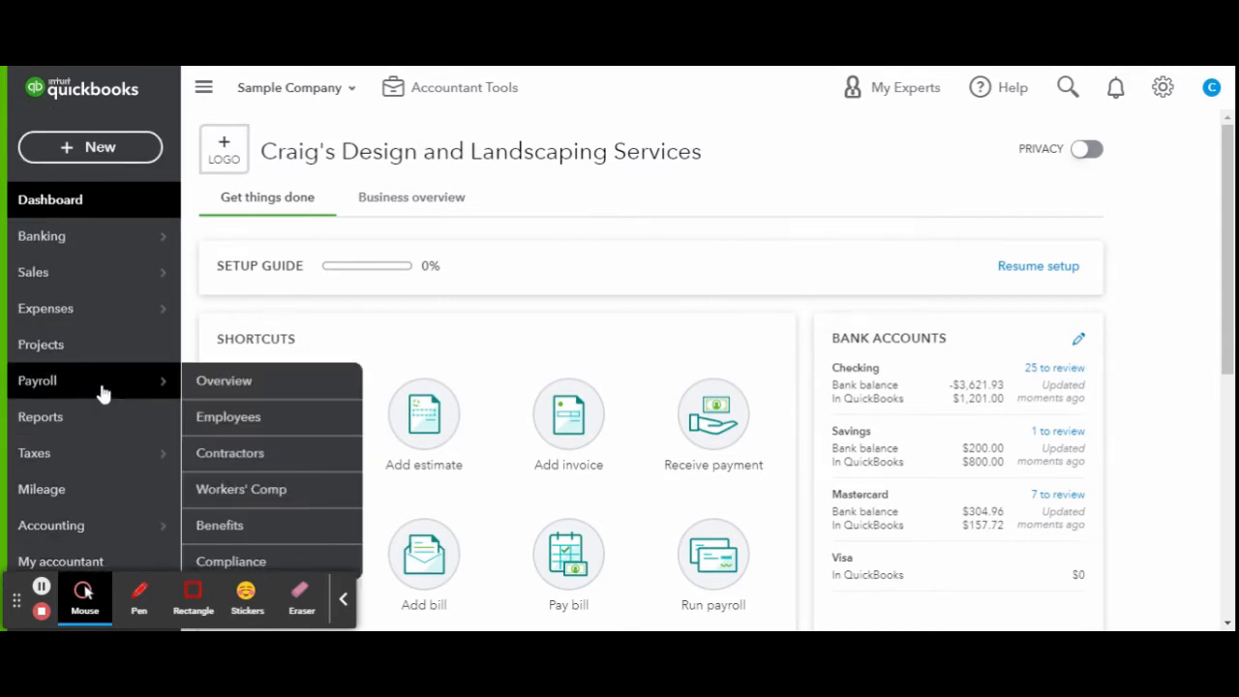
Go to Payroll and show the Employees list of active employees
click(37, 381)
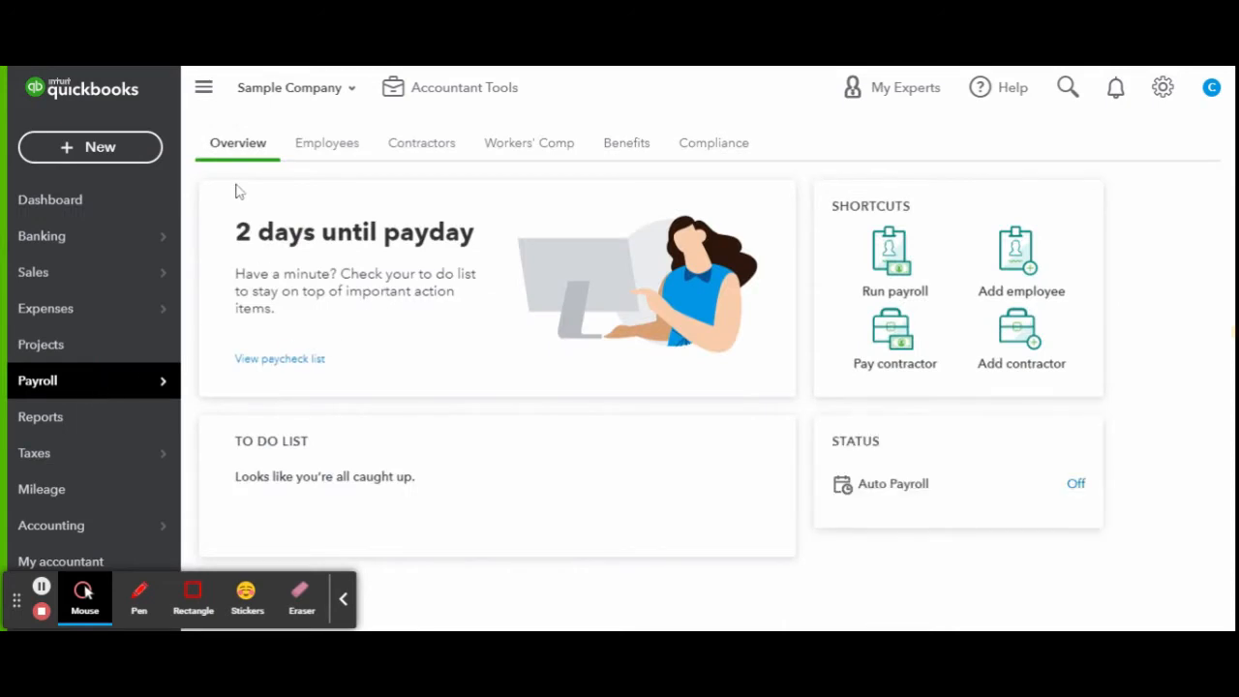
mouse_move(461, 392)
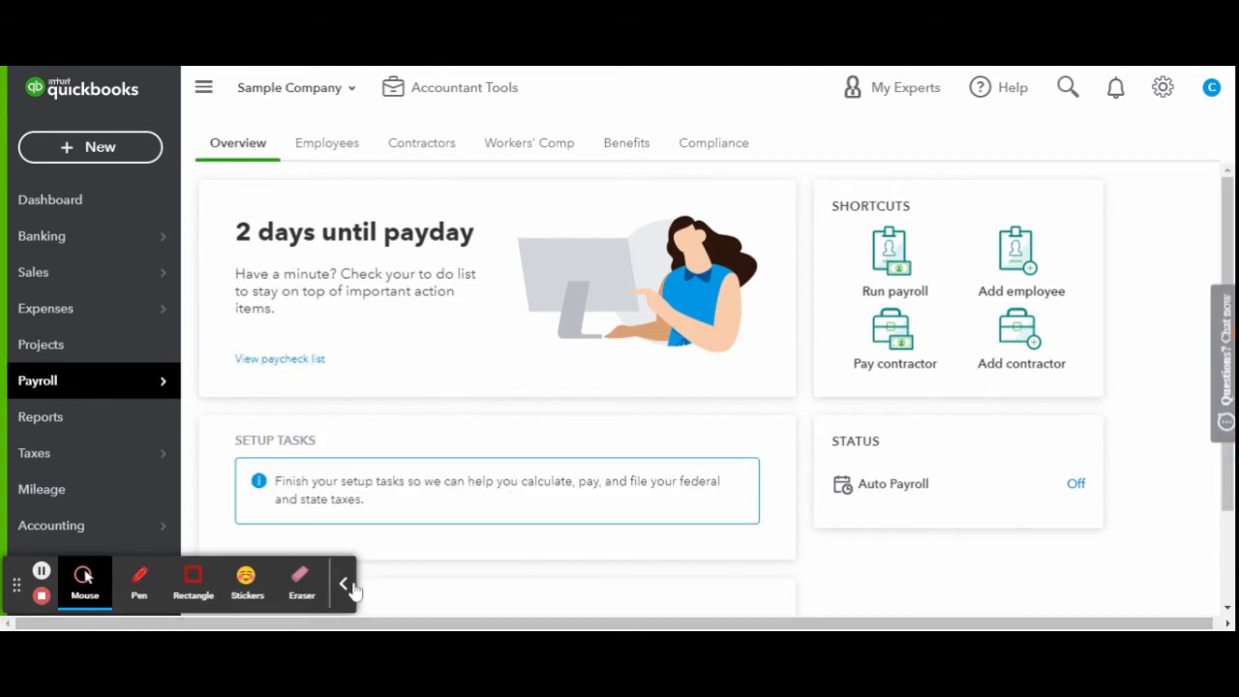
click(345, 583)
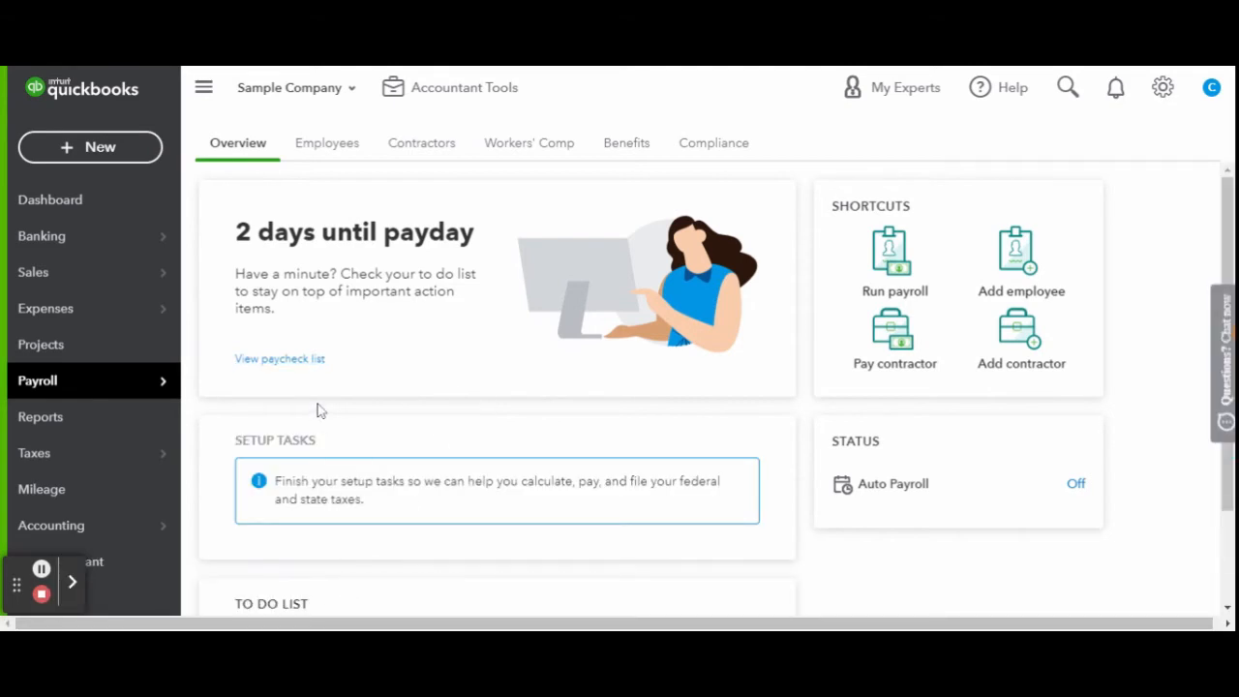
click(326, 143)
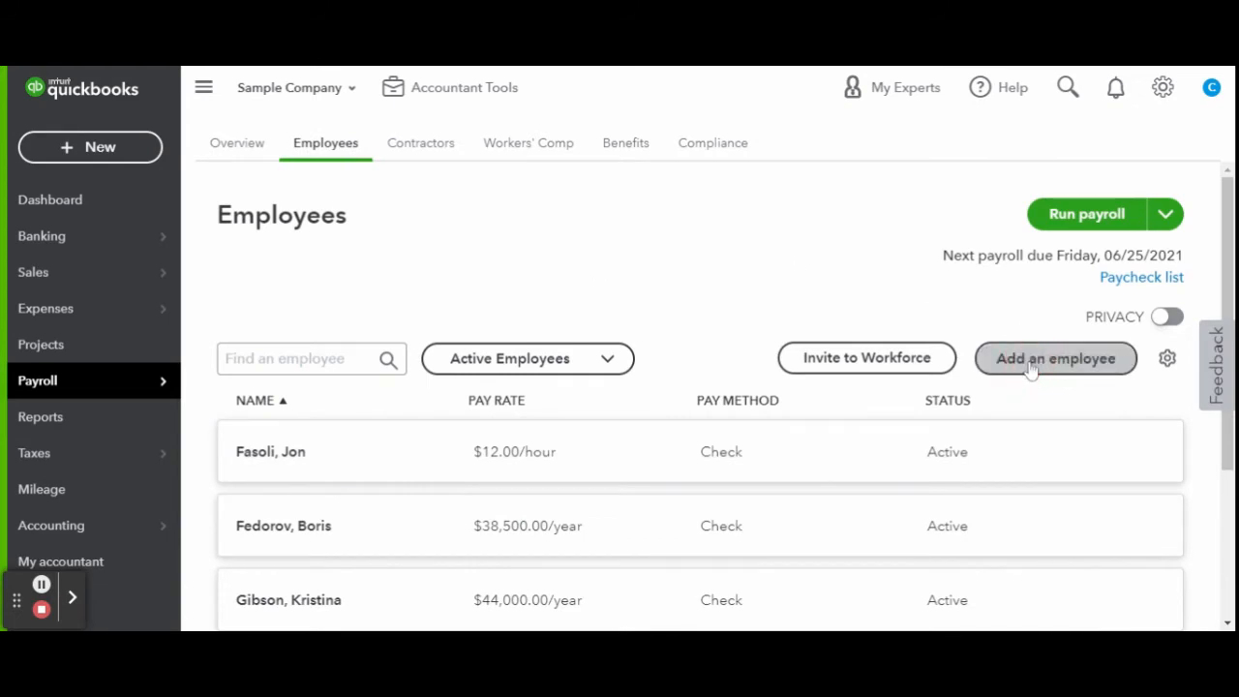
Use Add an employee to open a blank Add Employee form
click(1054, 357)
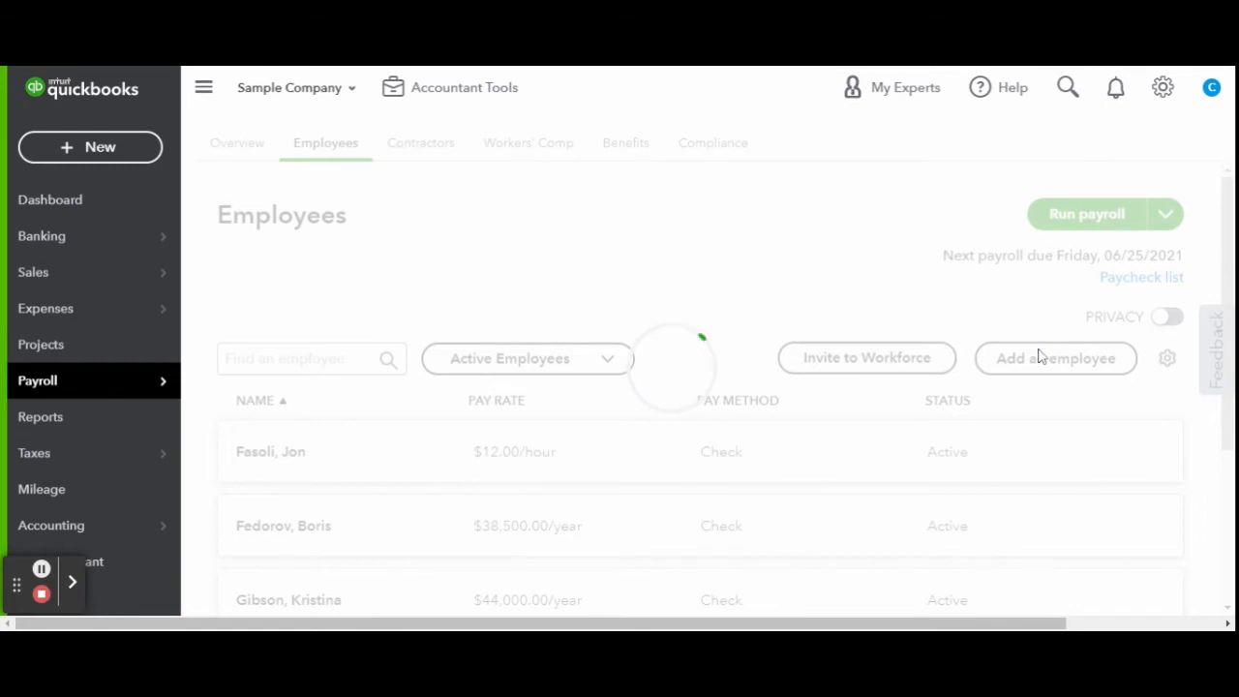
click(1055, 357)
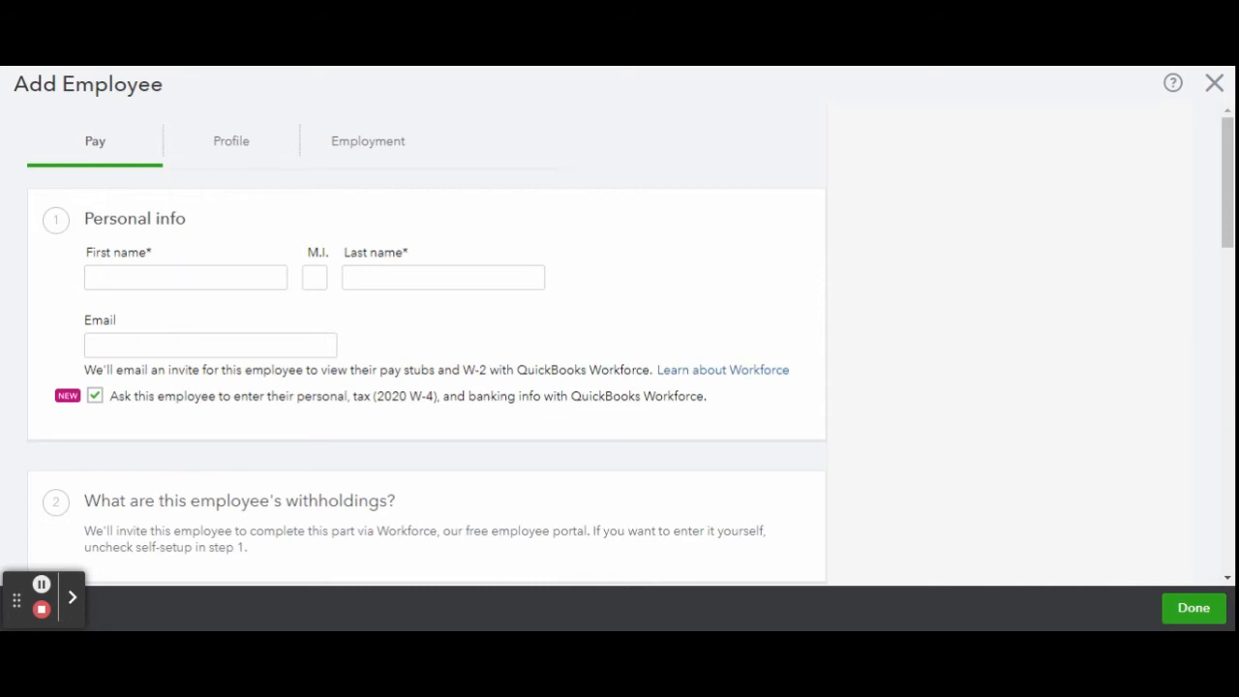
click(185, 277)
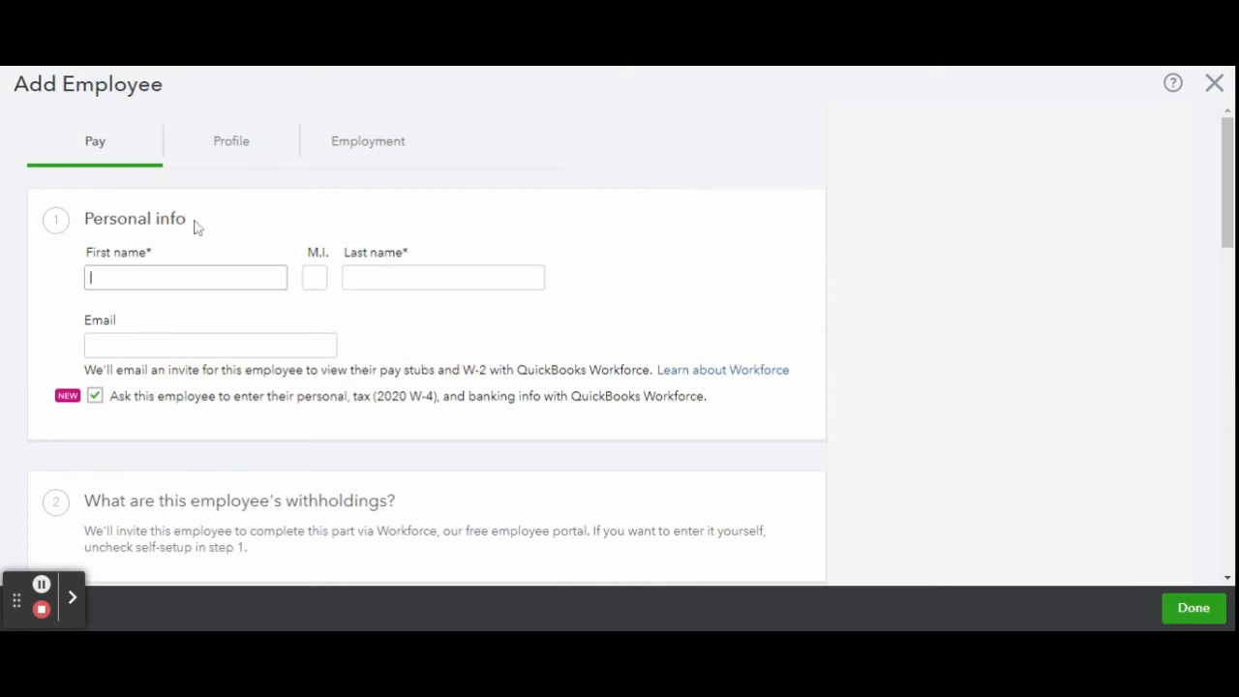
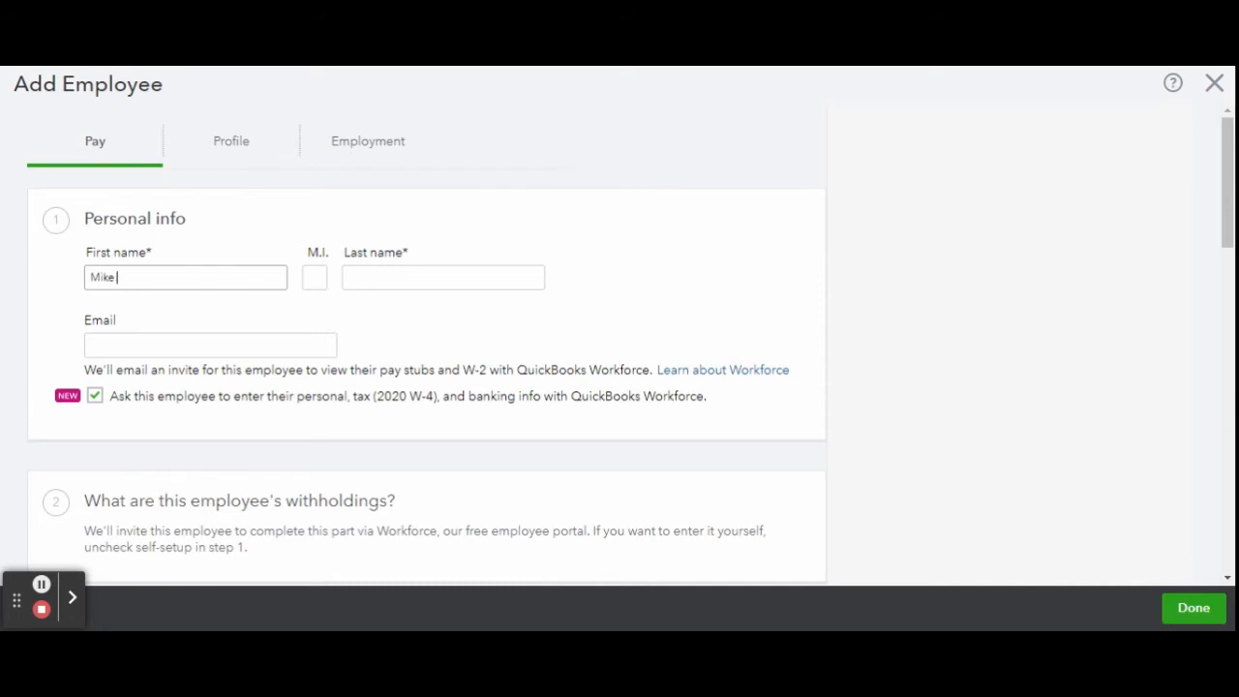
click(442, 277)
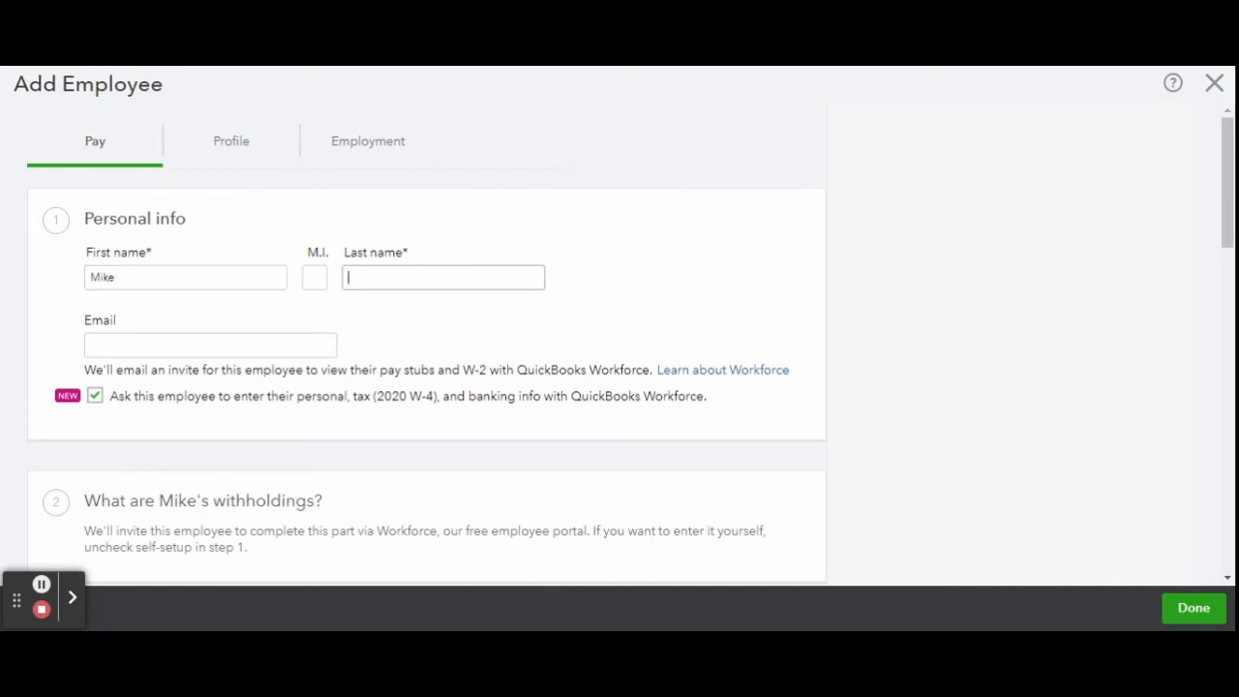
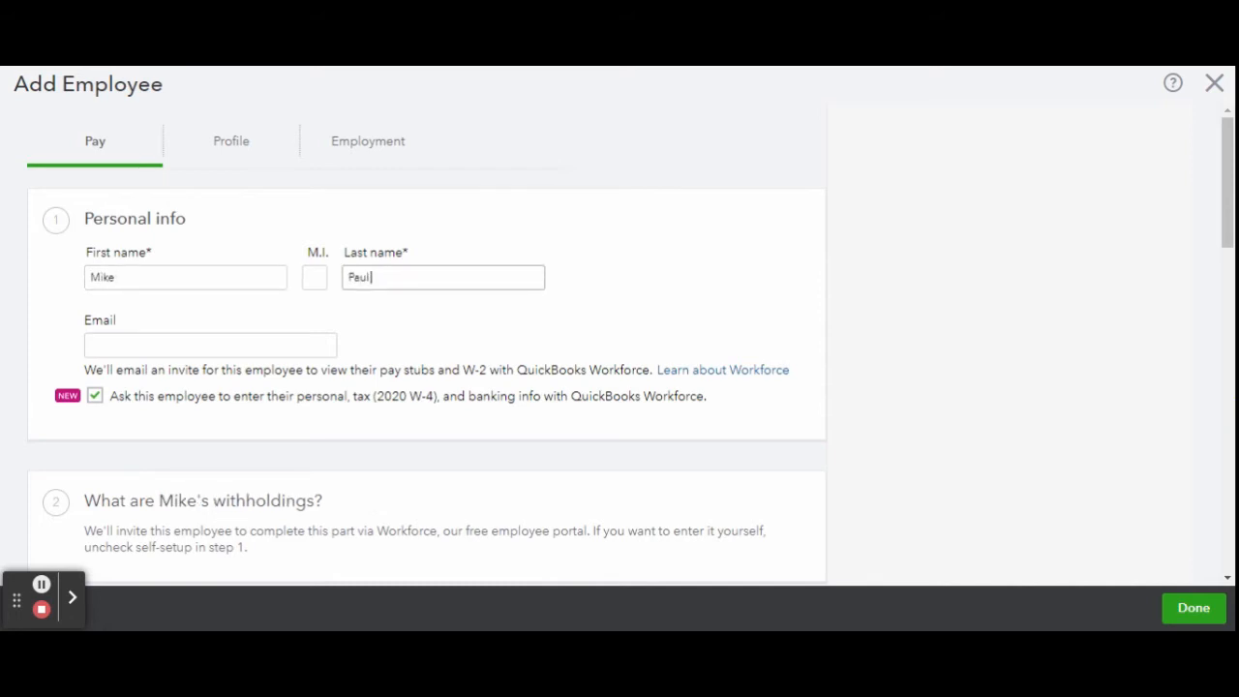
text(M)
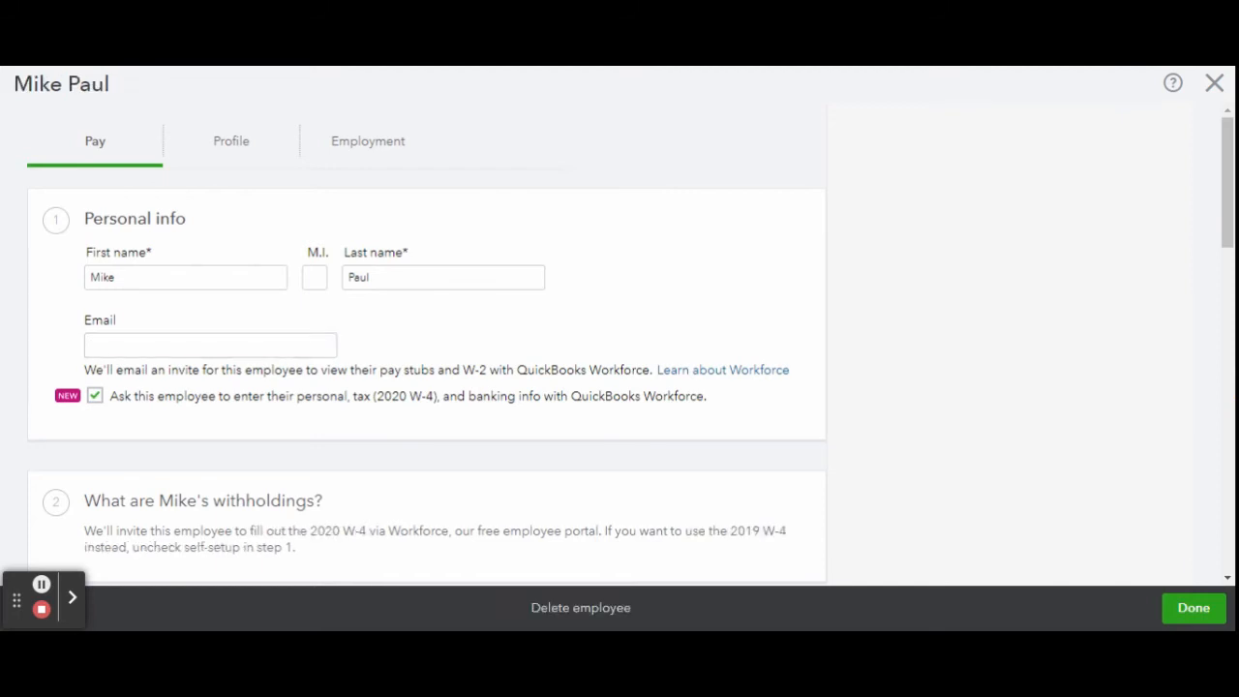
text(M)
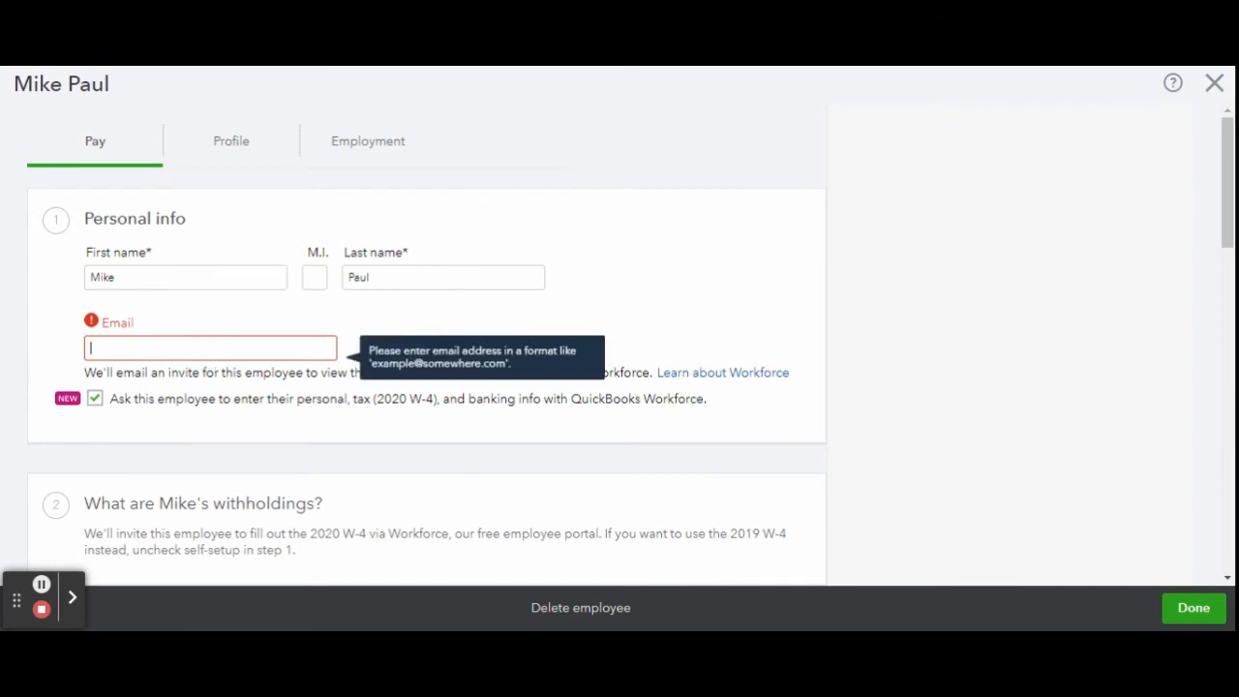
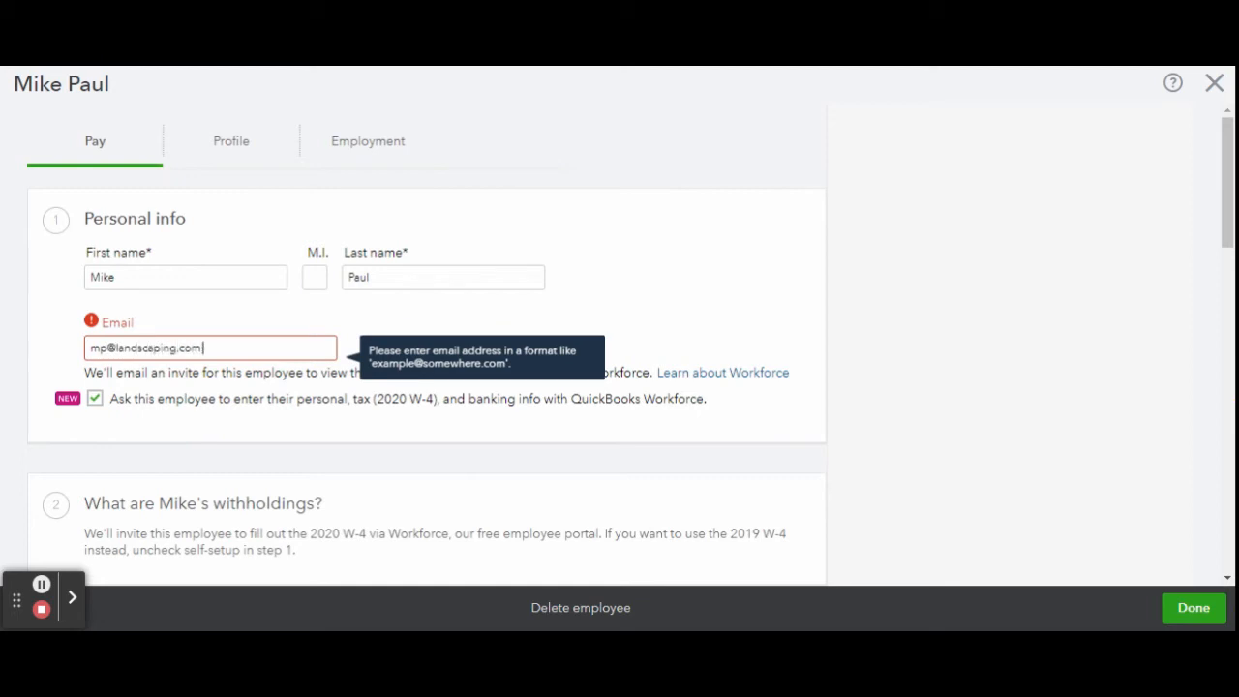
mouse_move(201, 431)
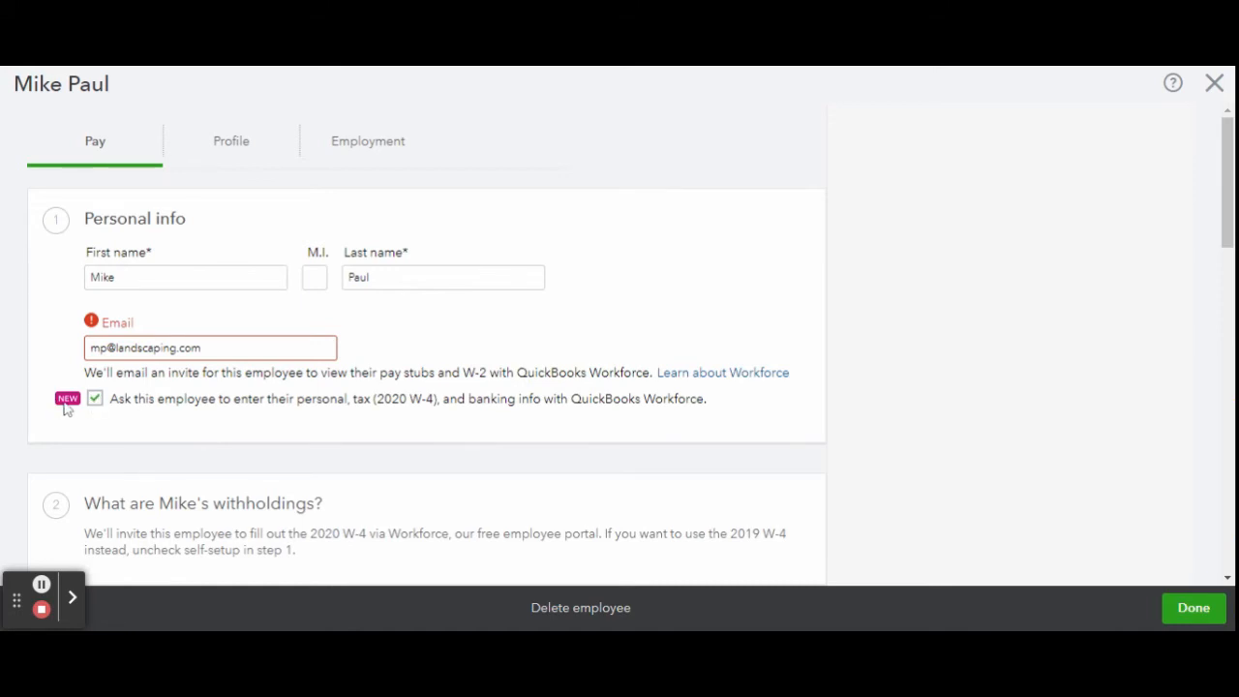
mouse_move(152, 415)
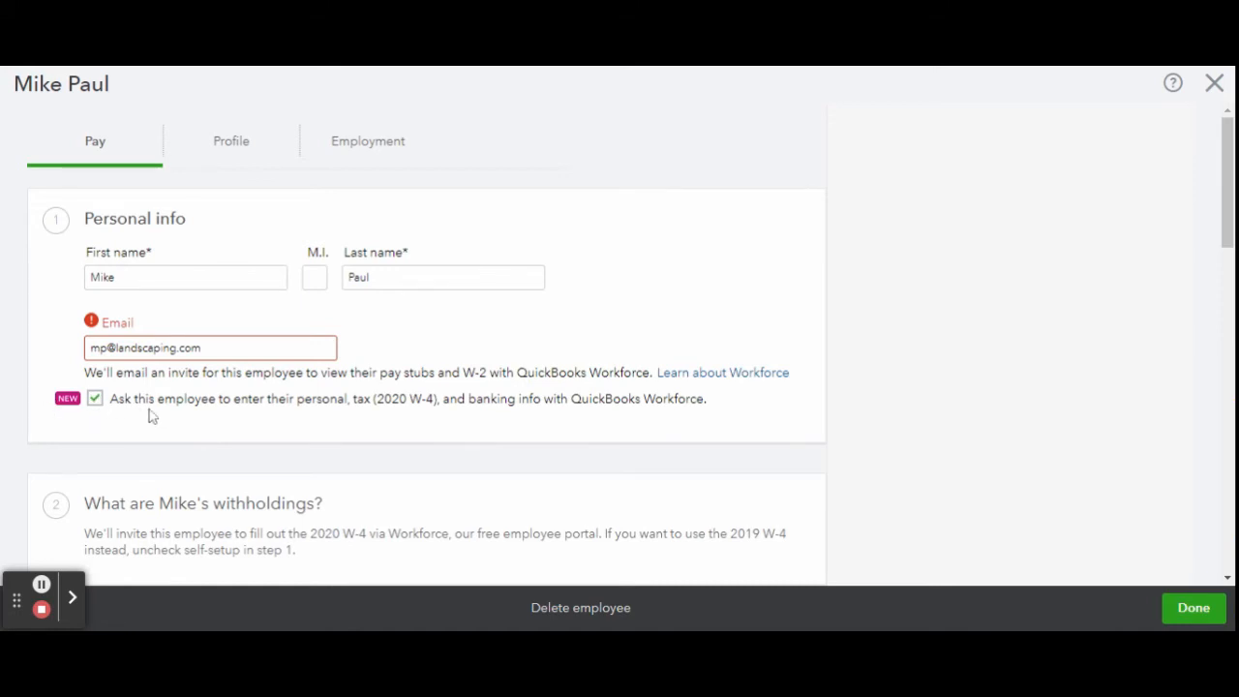
mouse_move(517, 411)
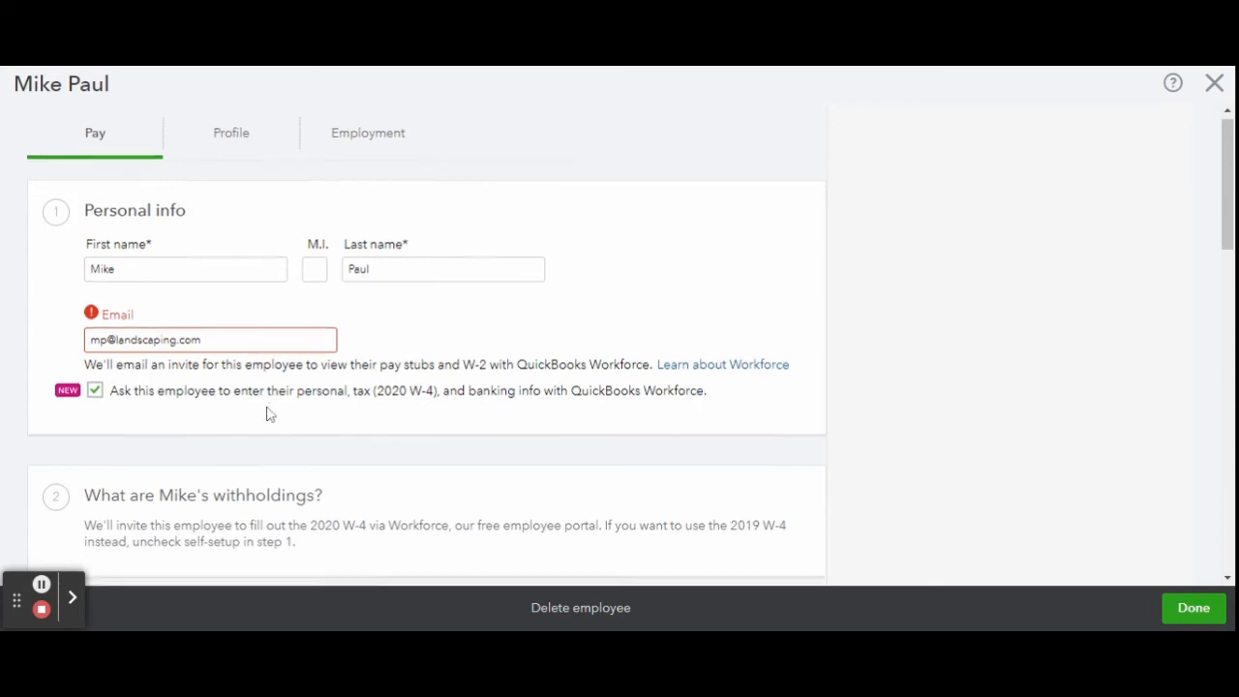
scroll(down, 3)
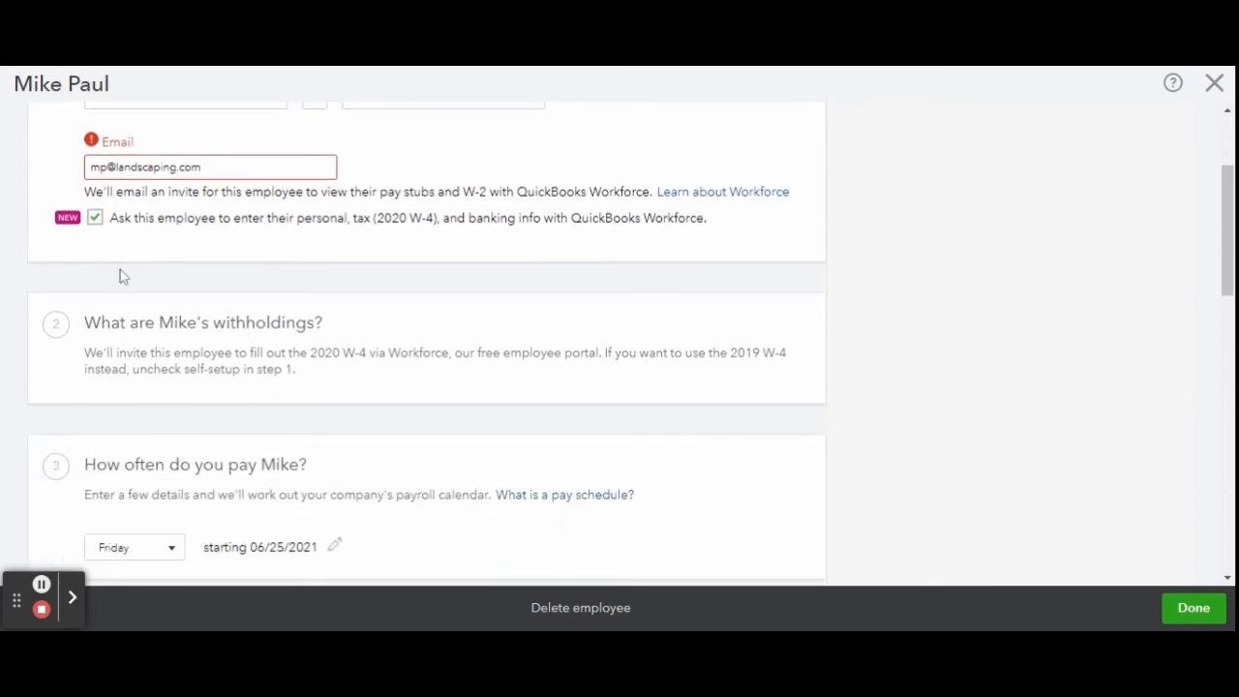
Choose the Friday pay schedule, with paydays starting 06/25/2021
scroll(down, 3)
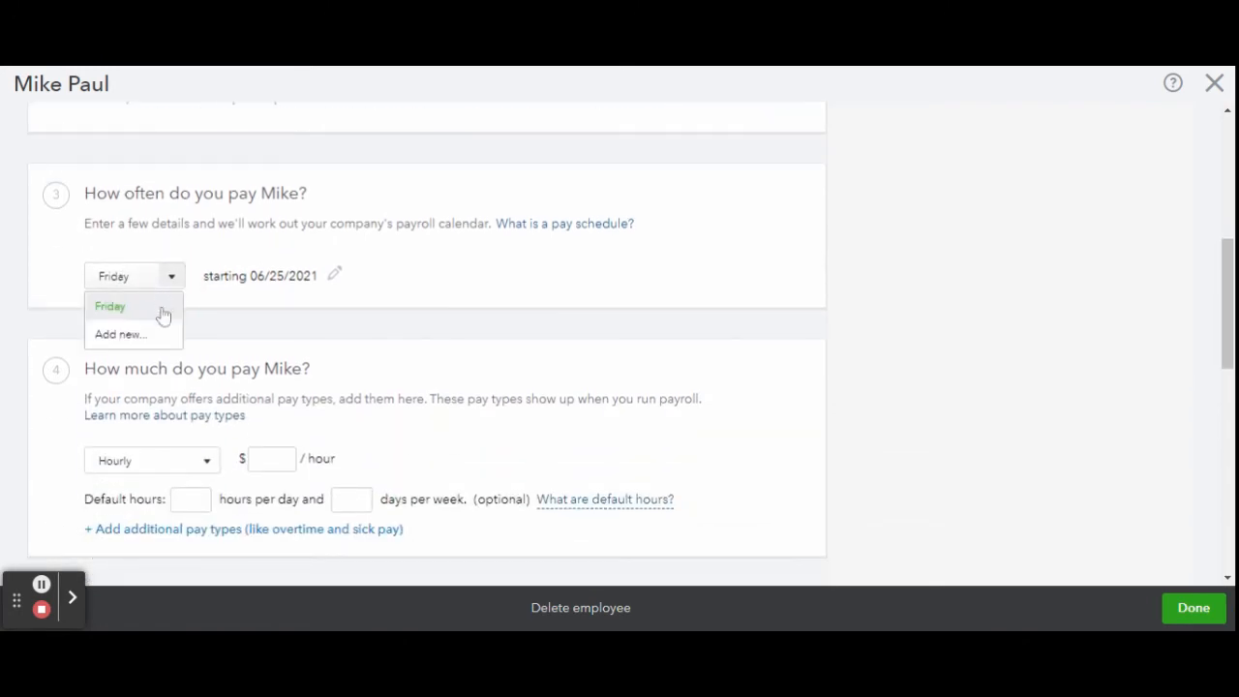
click(109, 306)
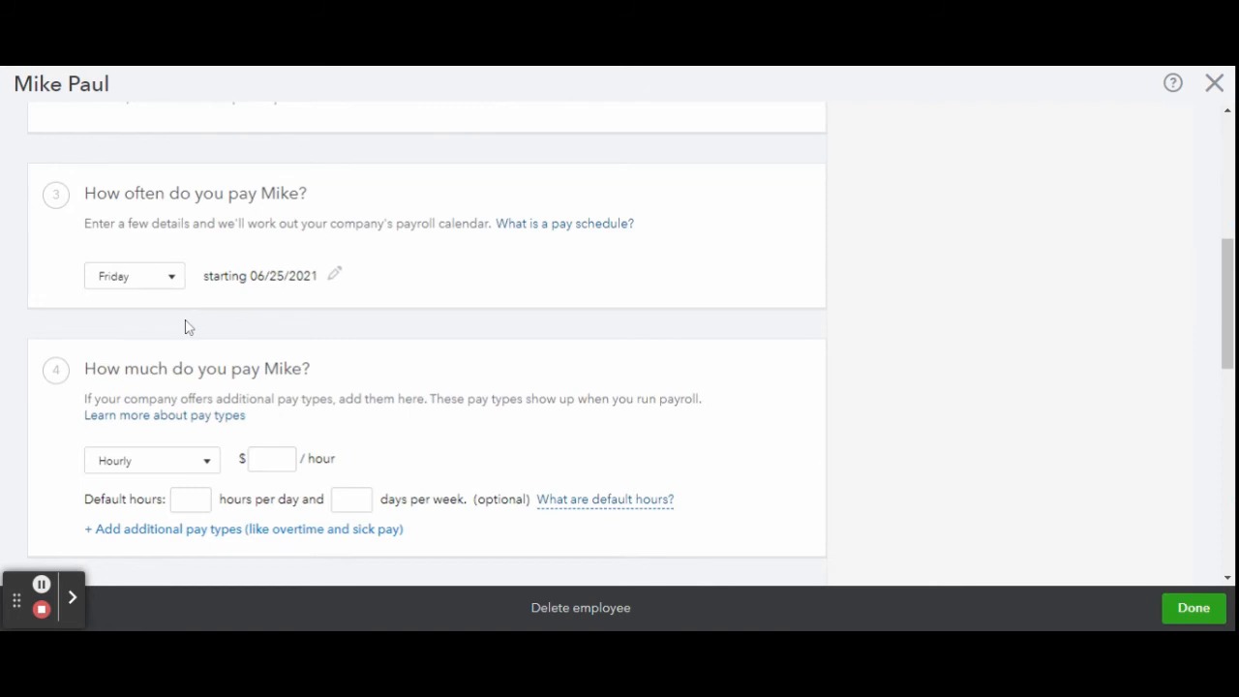
click(133, 276)
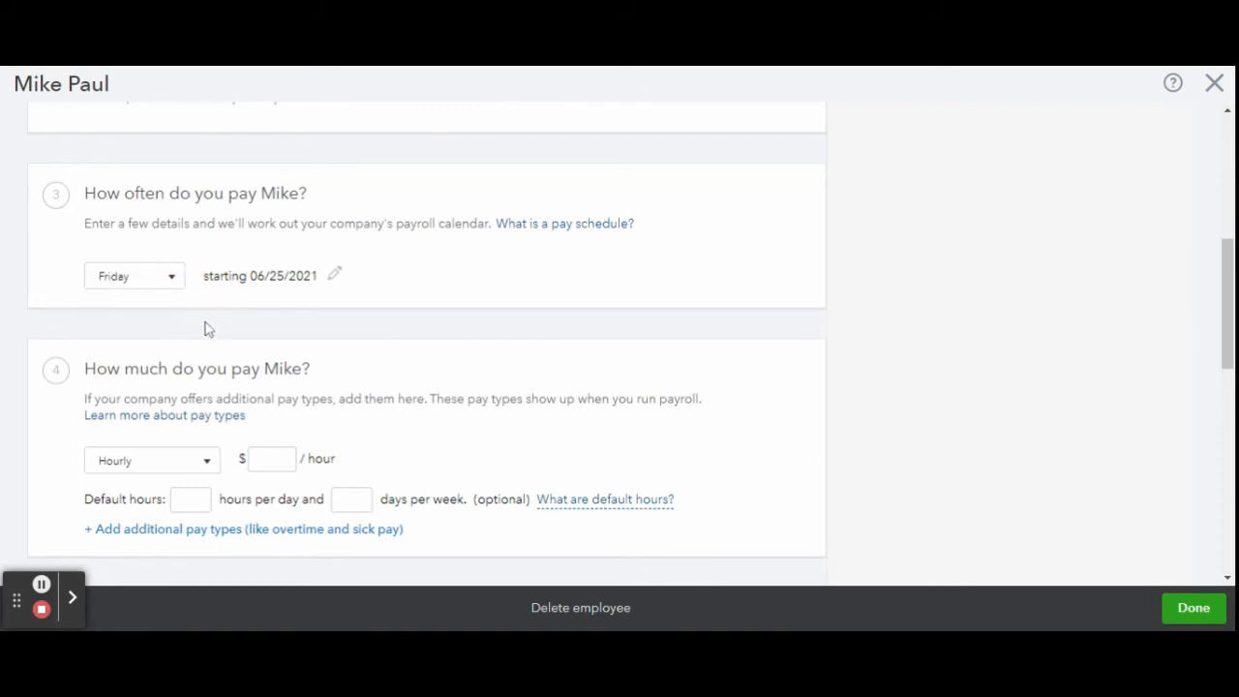
Enter a $15 hourly rate and default hours of 8 per day, 5 days per week
scroll(down, 3)
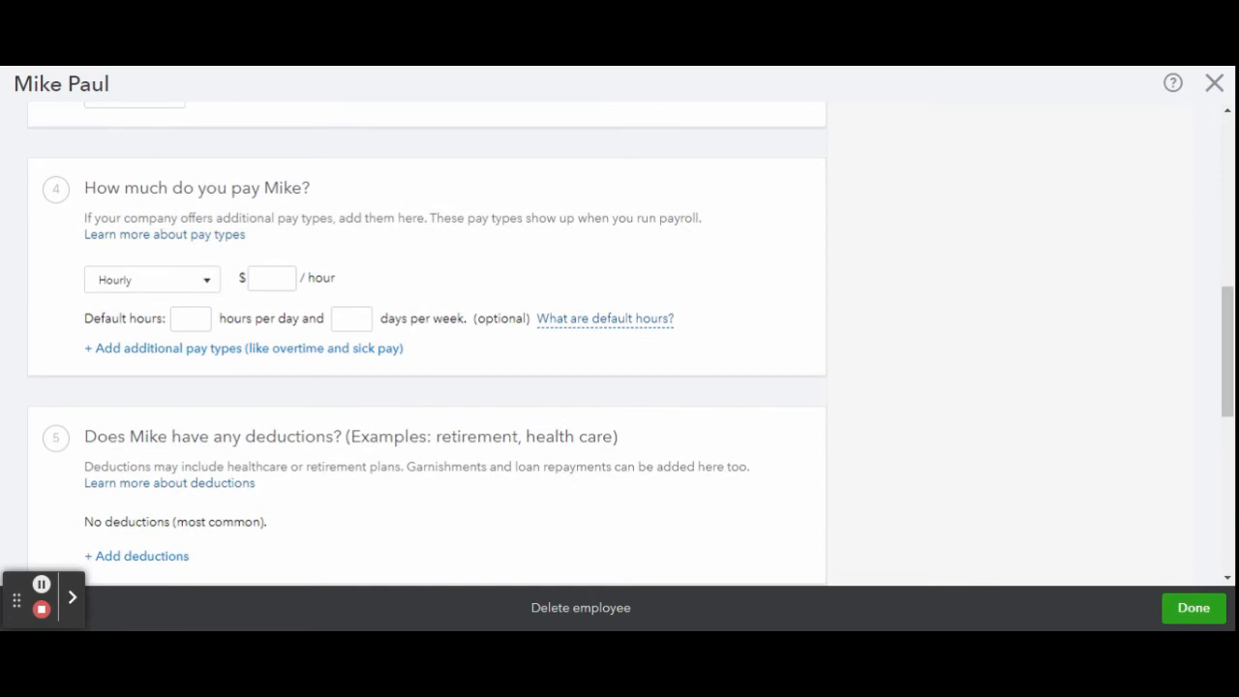
text(15)
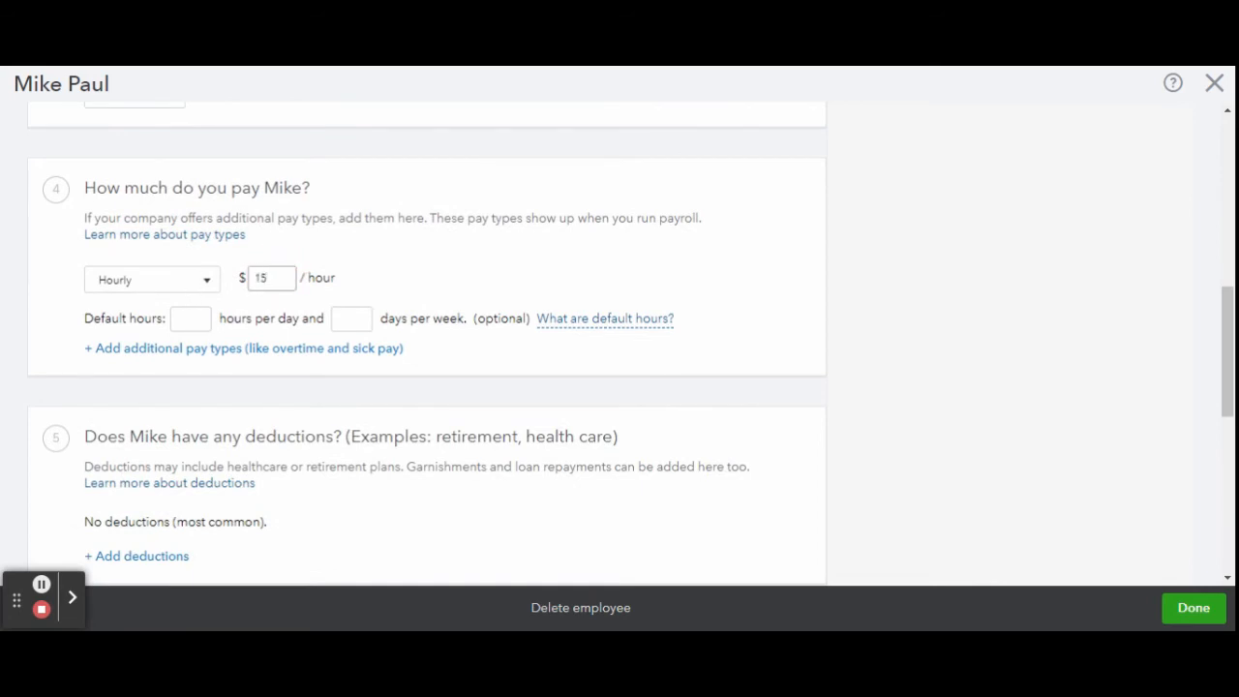
click(191, 319)
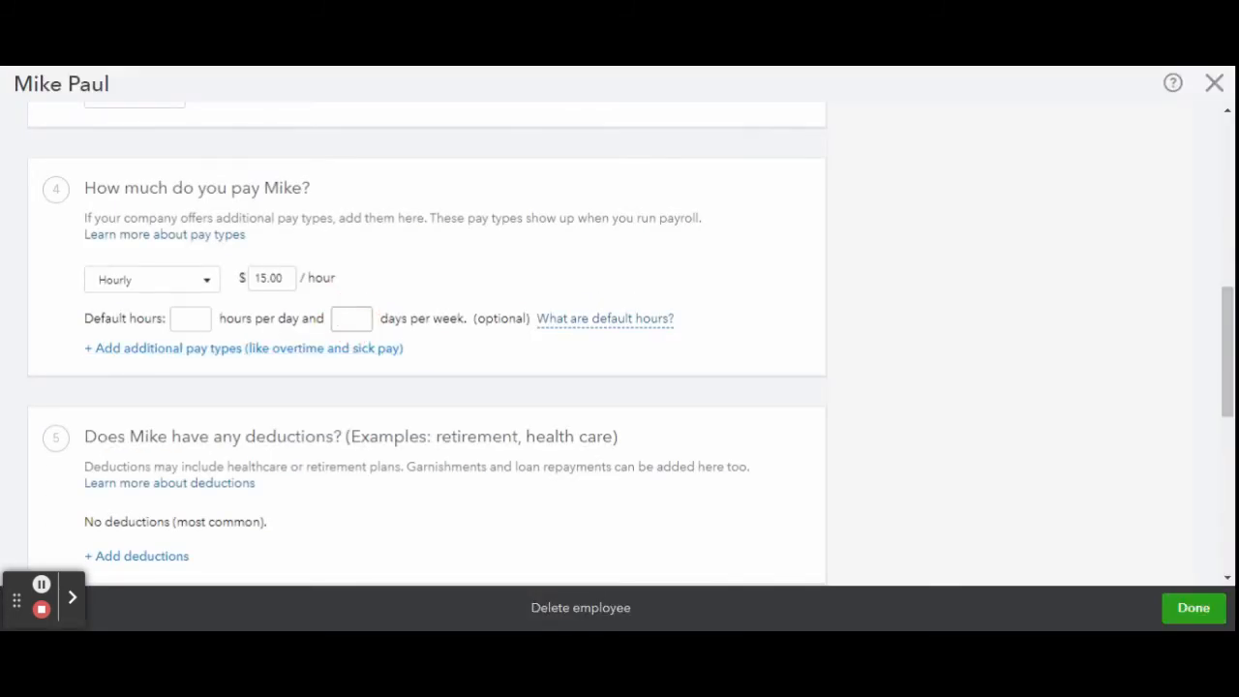
text(8.00)
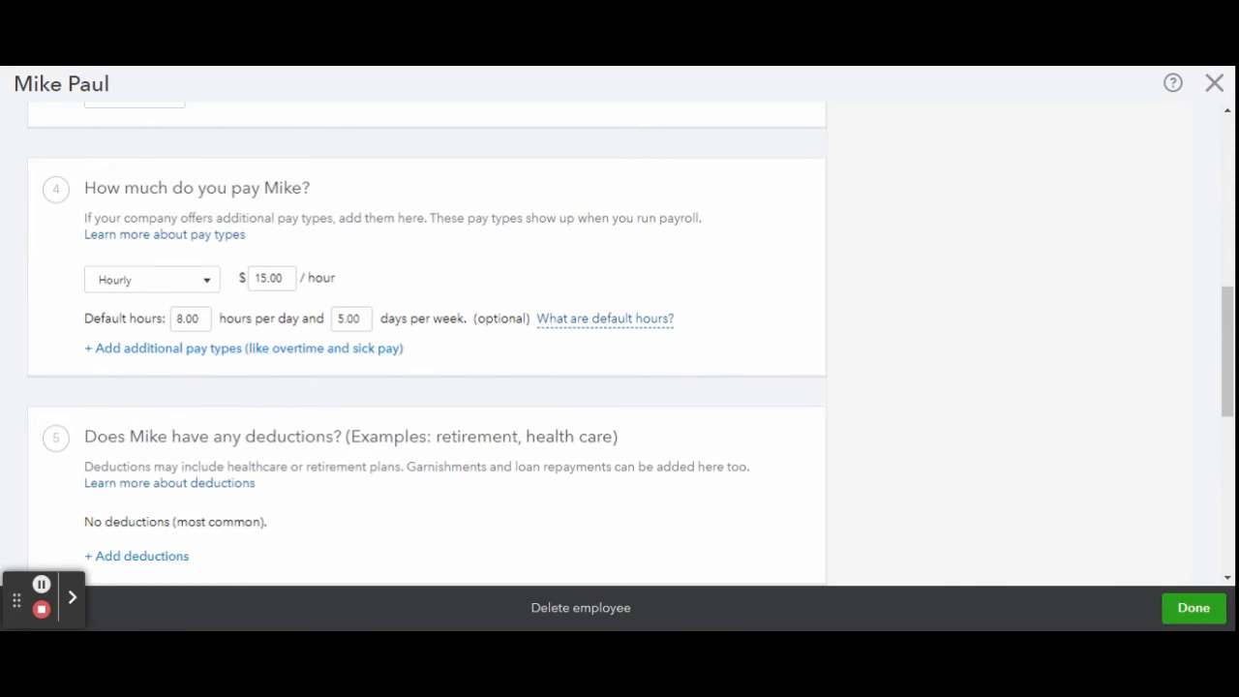
mouse_move(45, 345)
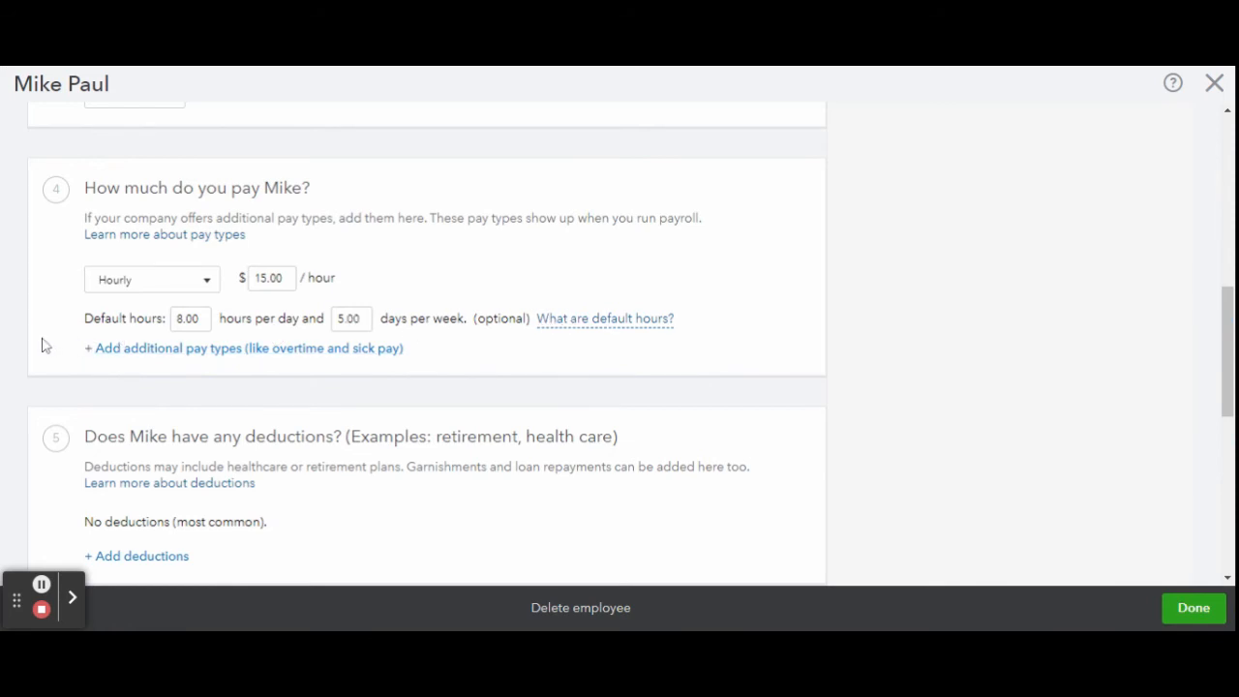
mouse_move(131, 360)
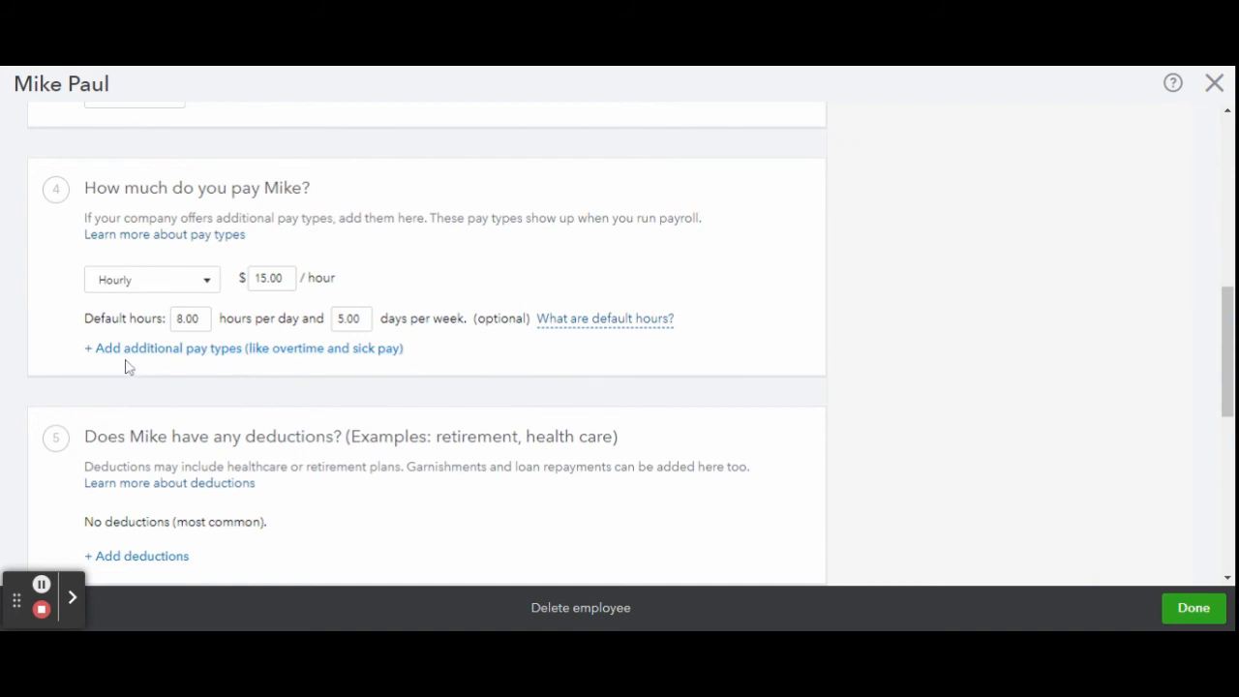
mouse_move(243, 347)
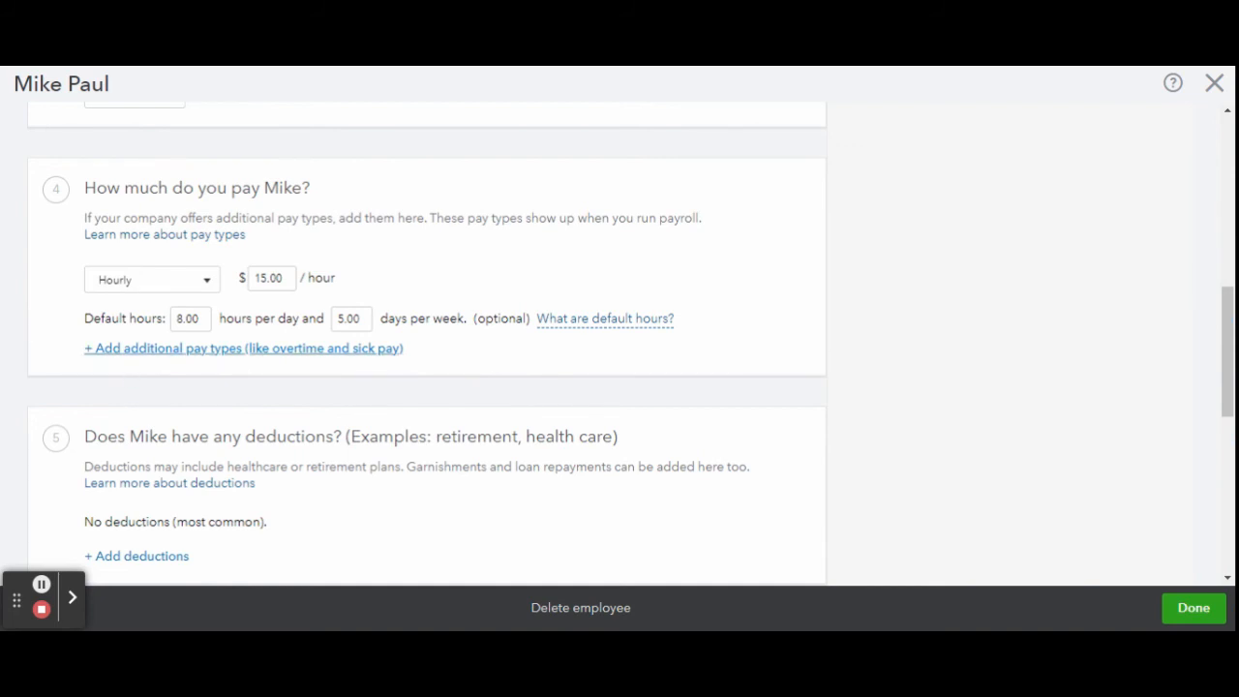
mouse_move(131, 380)
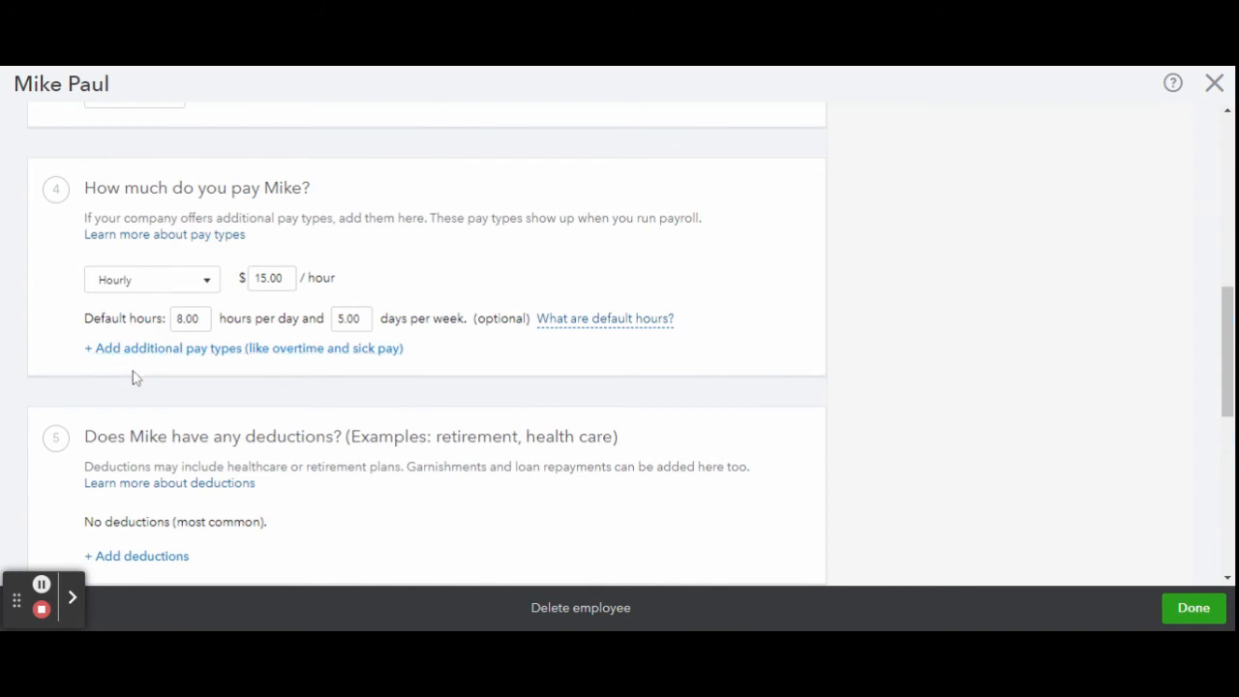
scroll(down, 3)
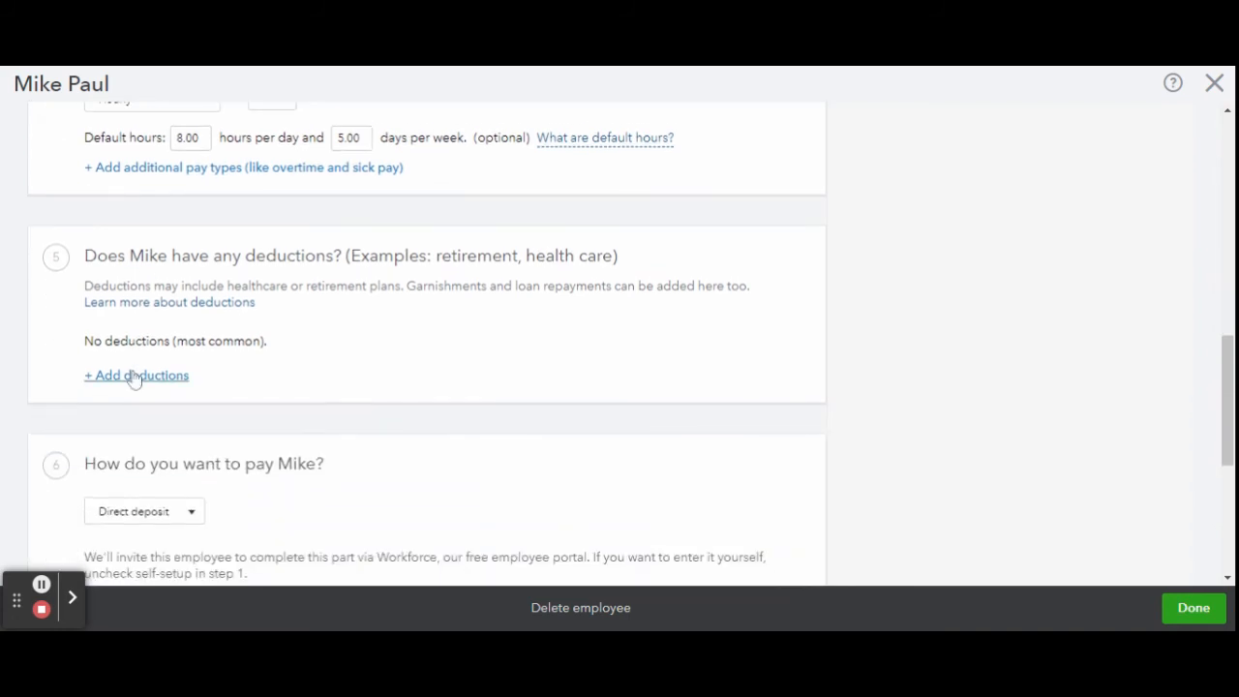
mouse_move(436, 267)
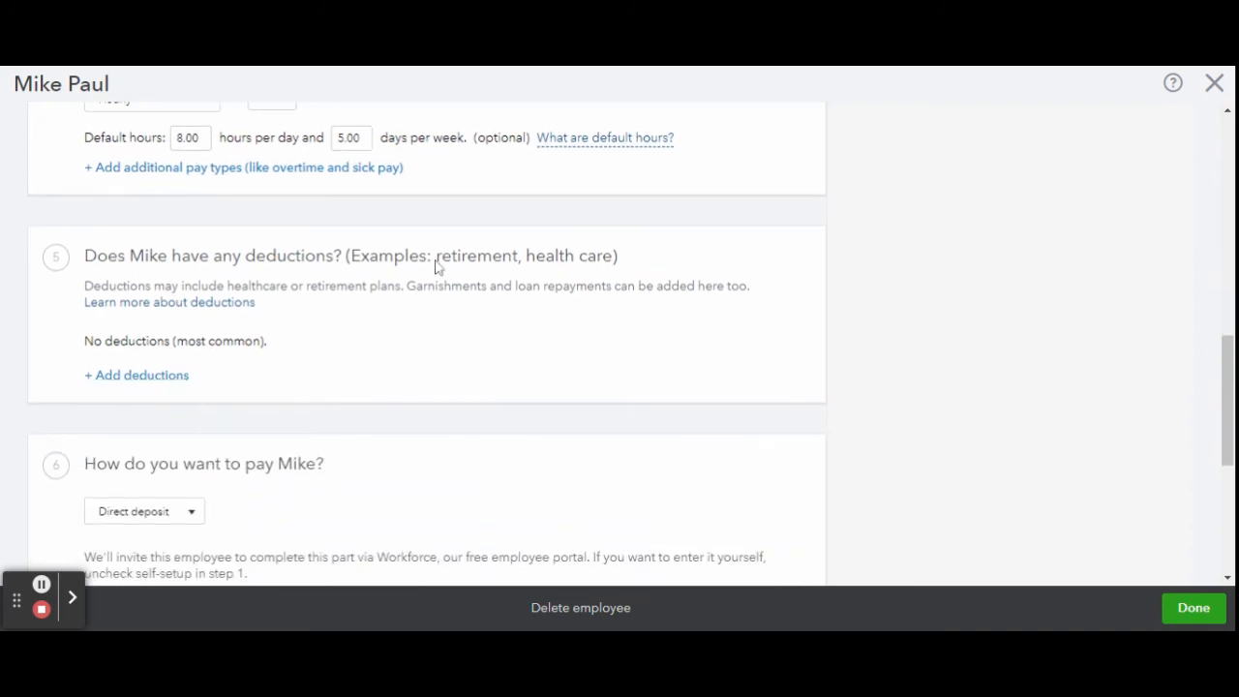
mouse_move(319, 288)
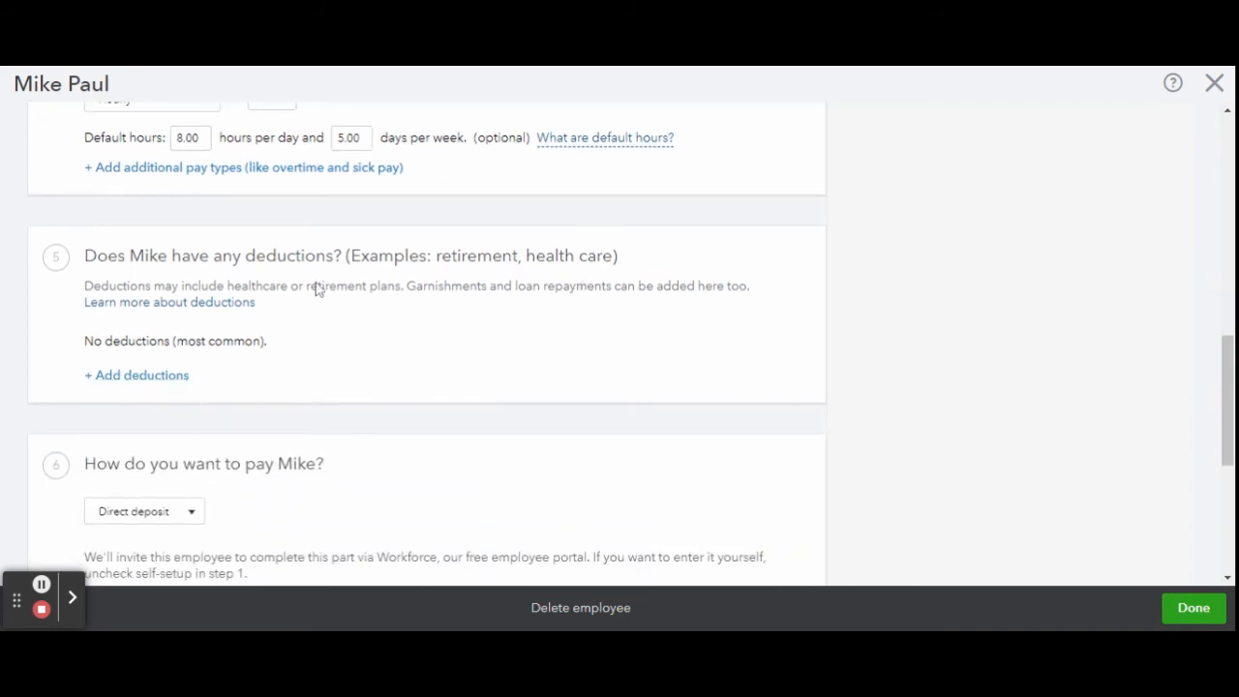
scroll(down, 3)
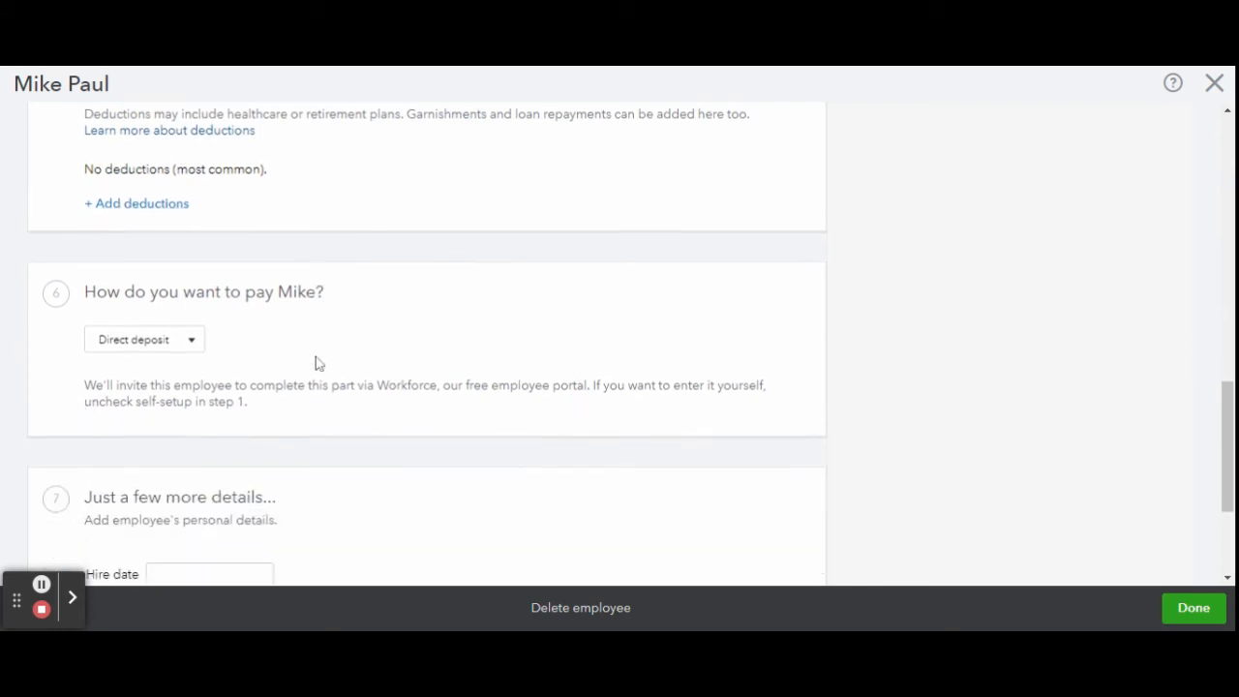
scroll(down, 3)
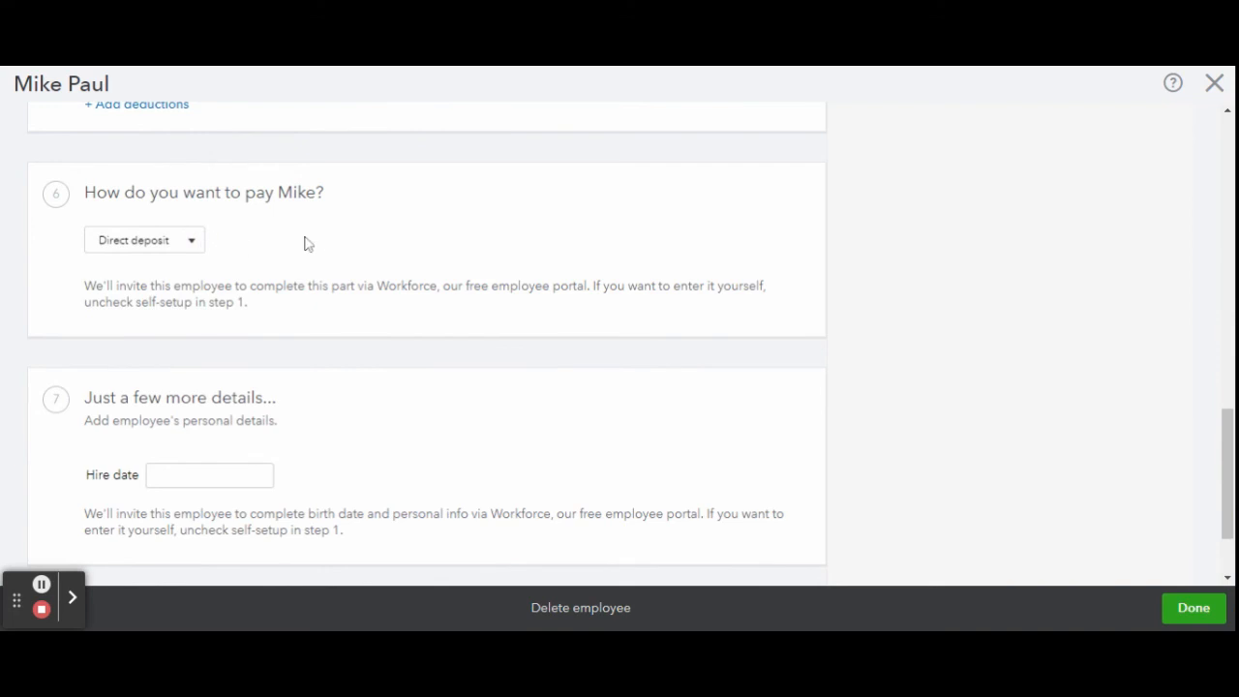
scroll(up, 3)
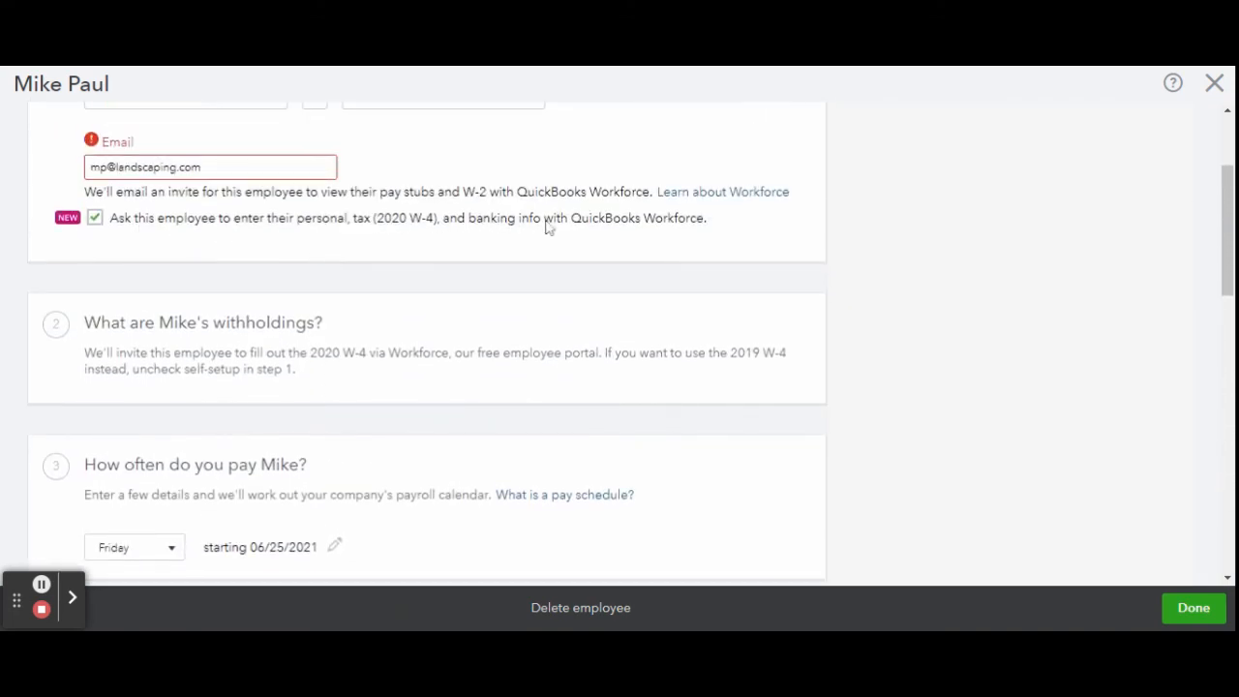
scroll(down, 3)
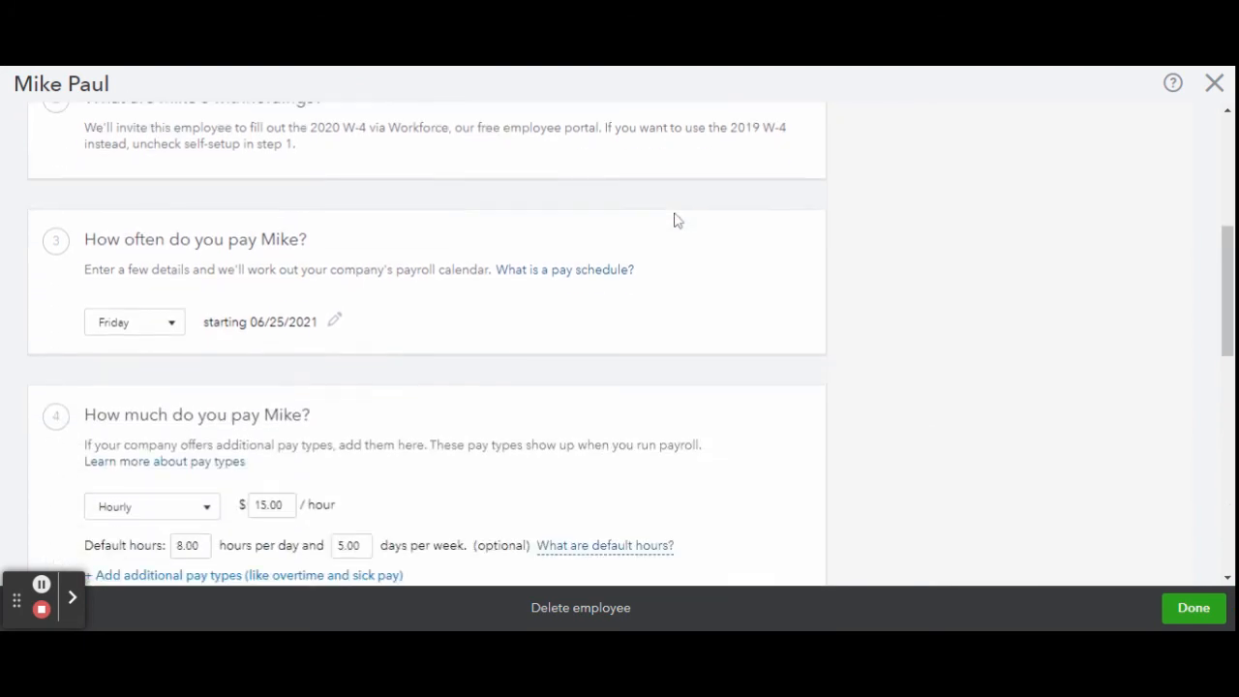
Enter hire date 06/23/2021 in the 'Just a few more details' section
scroll(down, 3)
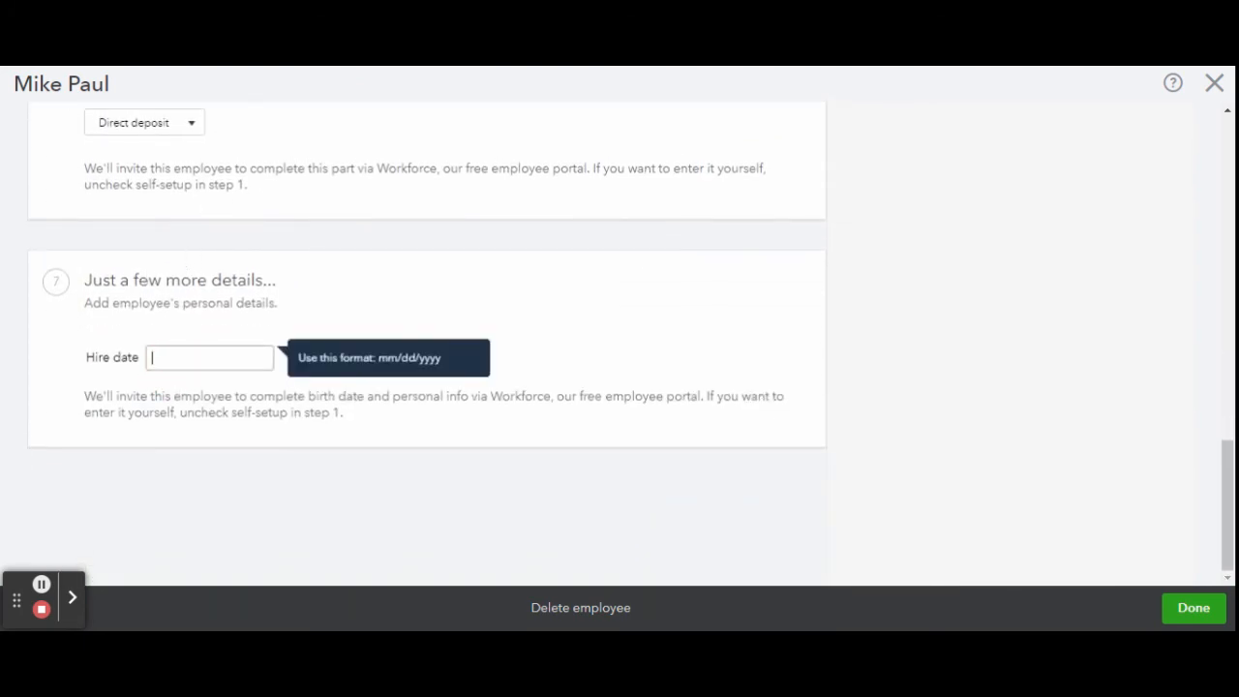
text(04)
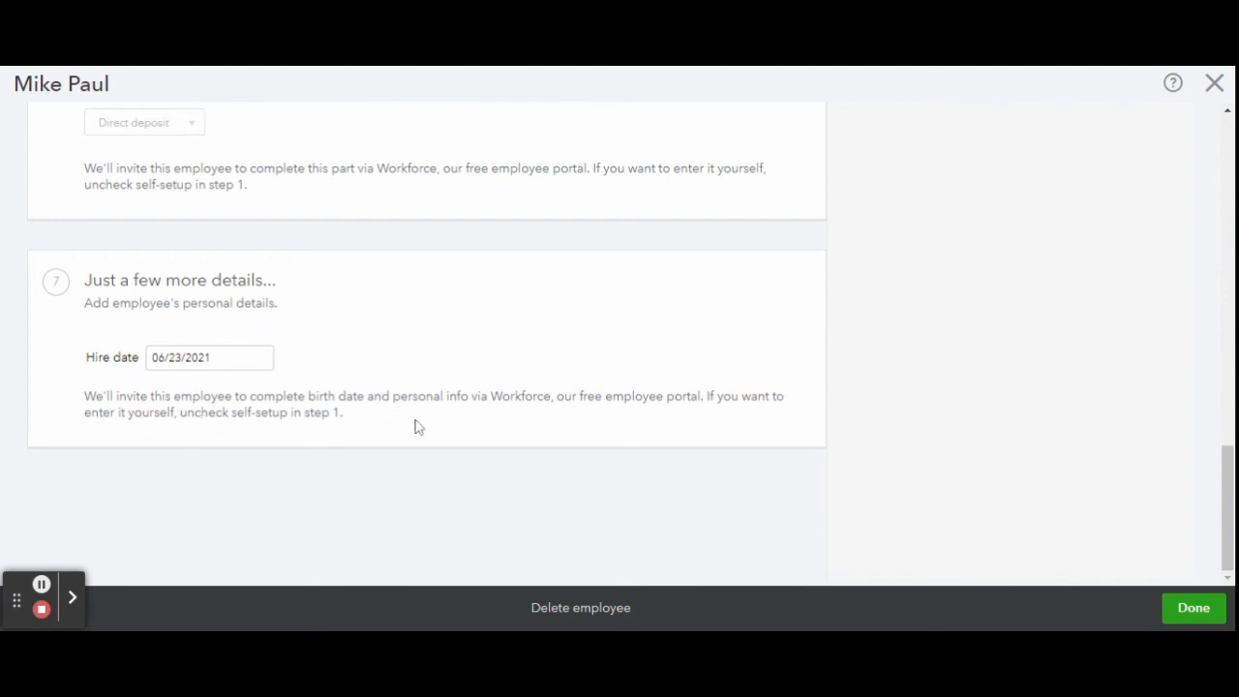
mouse_move(435, 430)
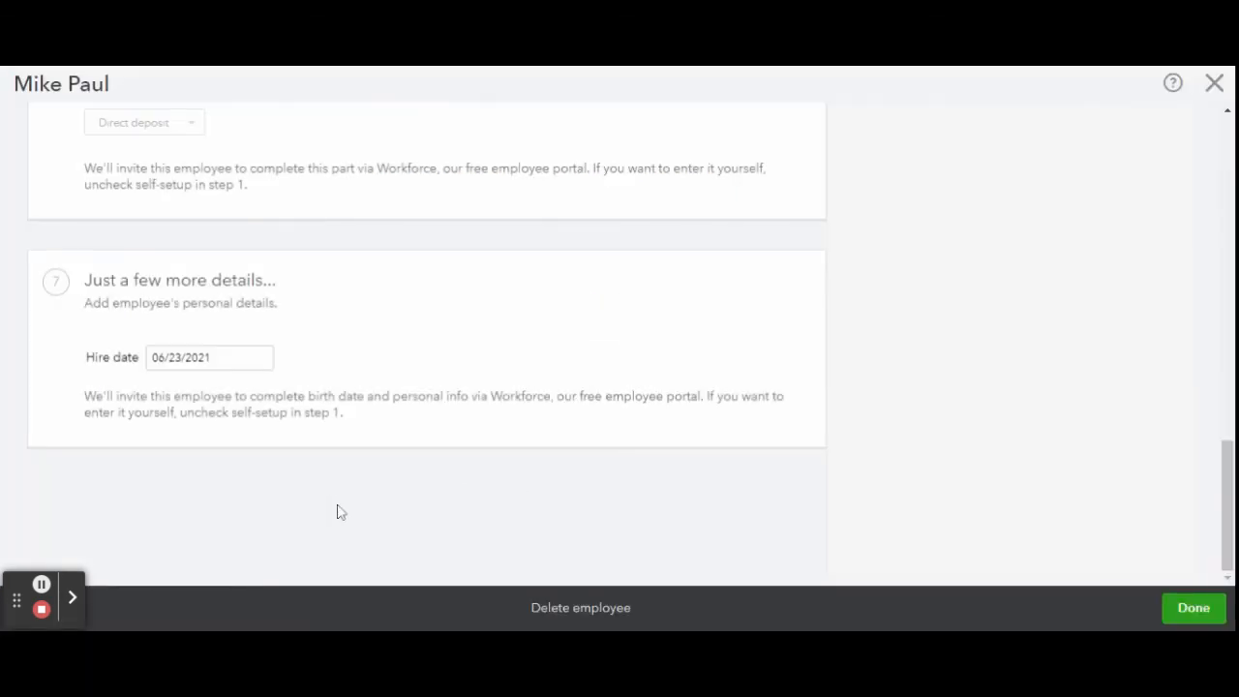
mouse_move(352, 504)
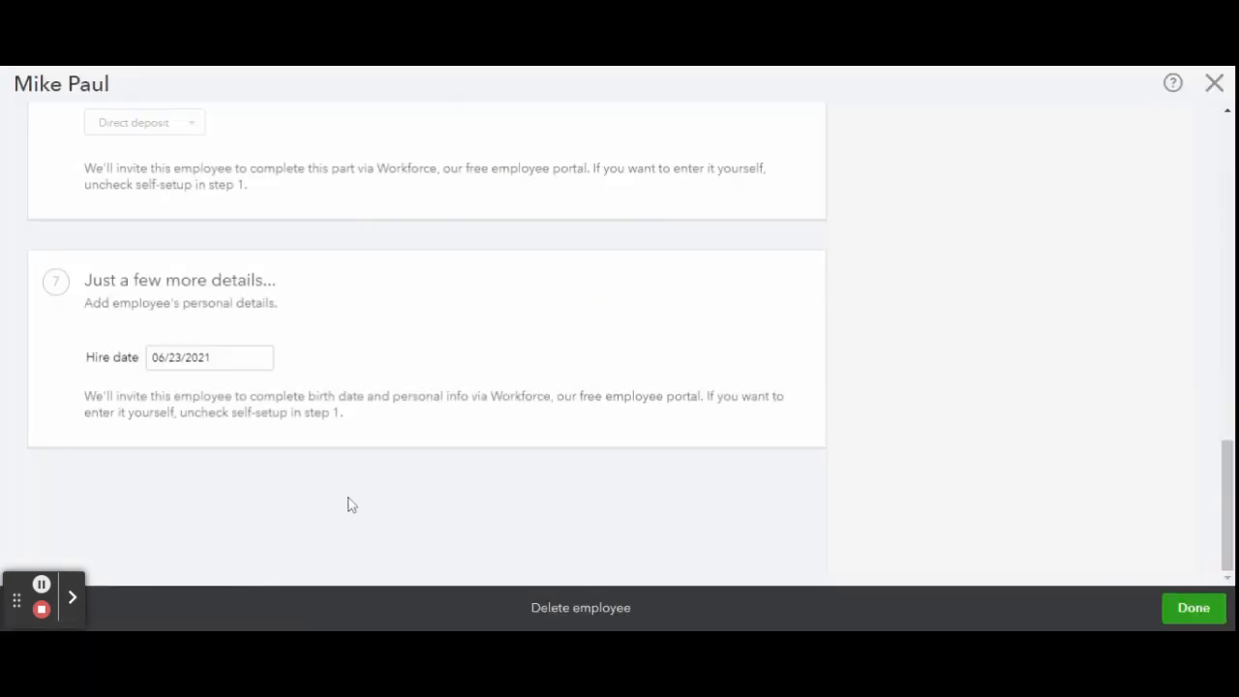
click(1193, 608)
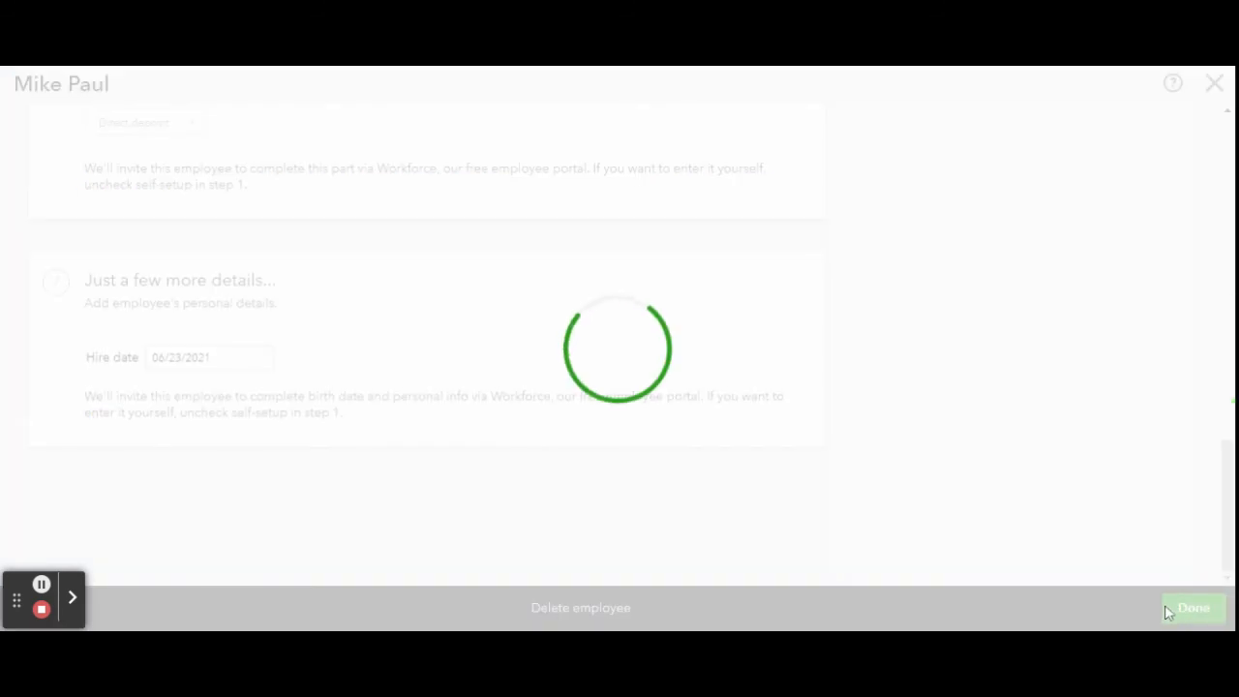
click(1192, 608)
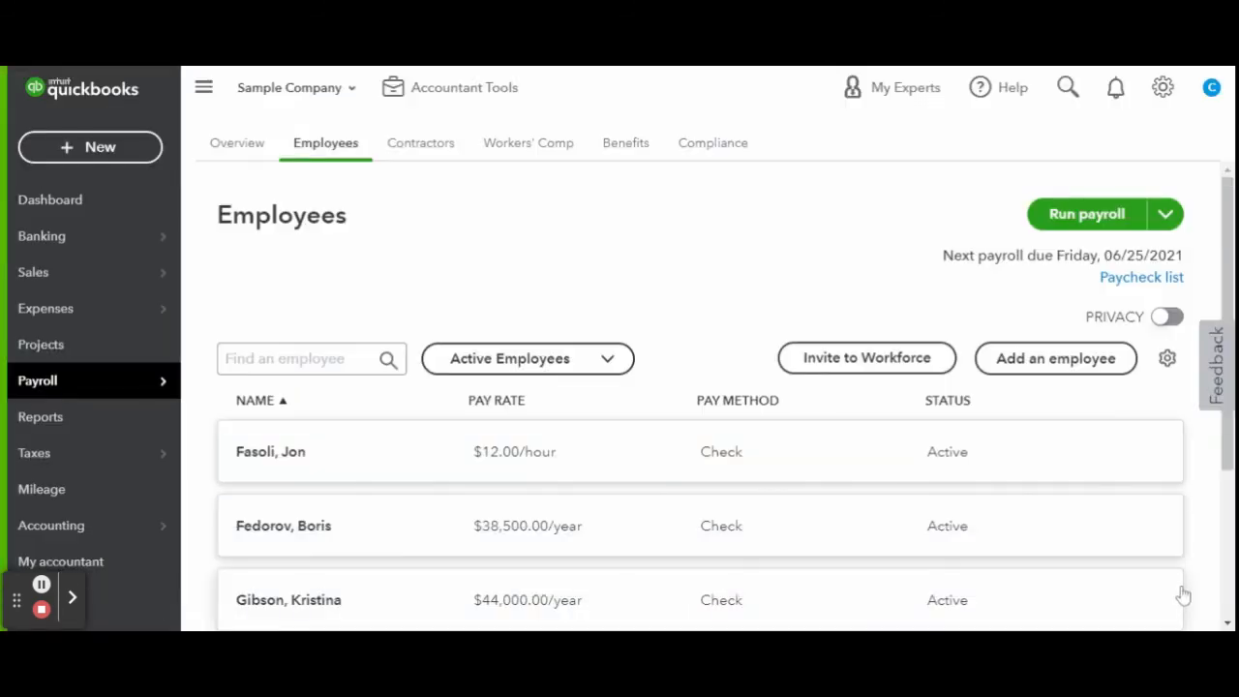
mouse_move(687, 349)
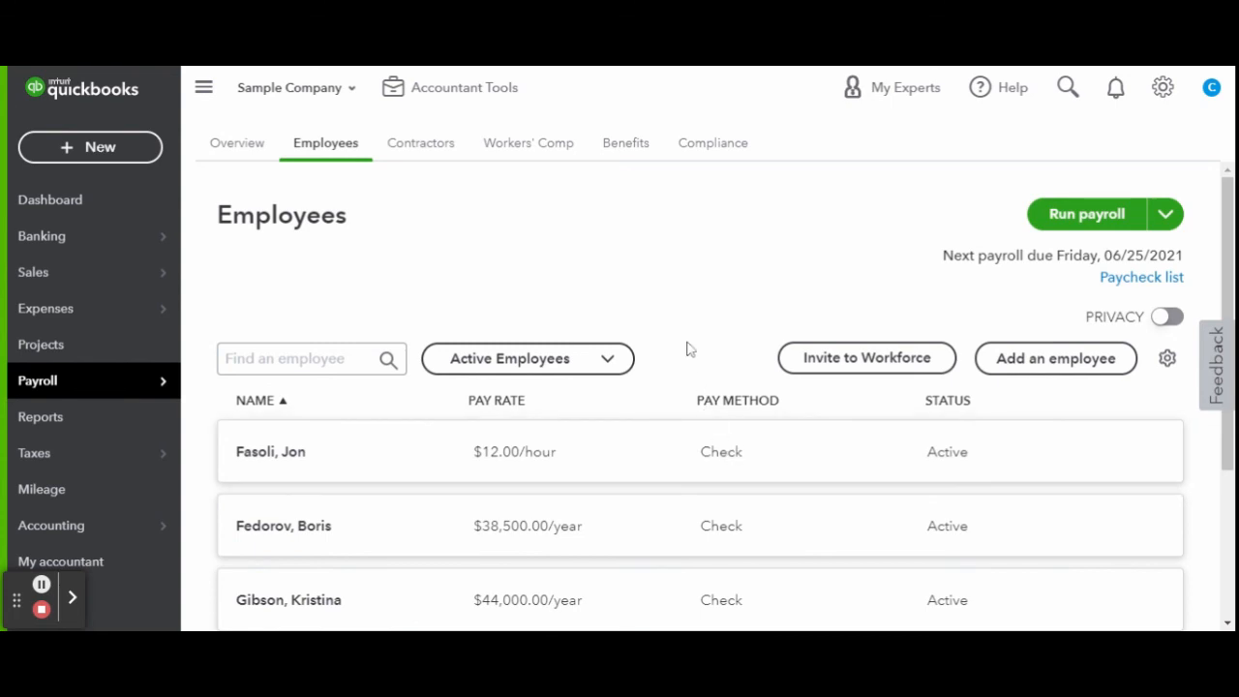
mouse_move(695, 346)
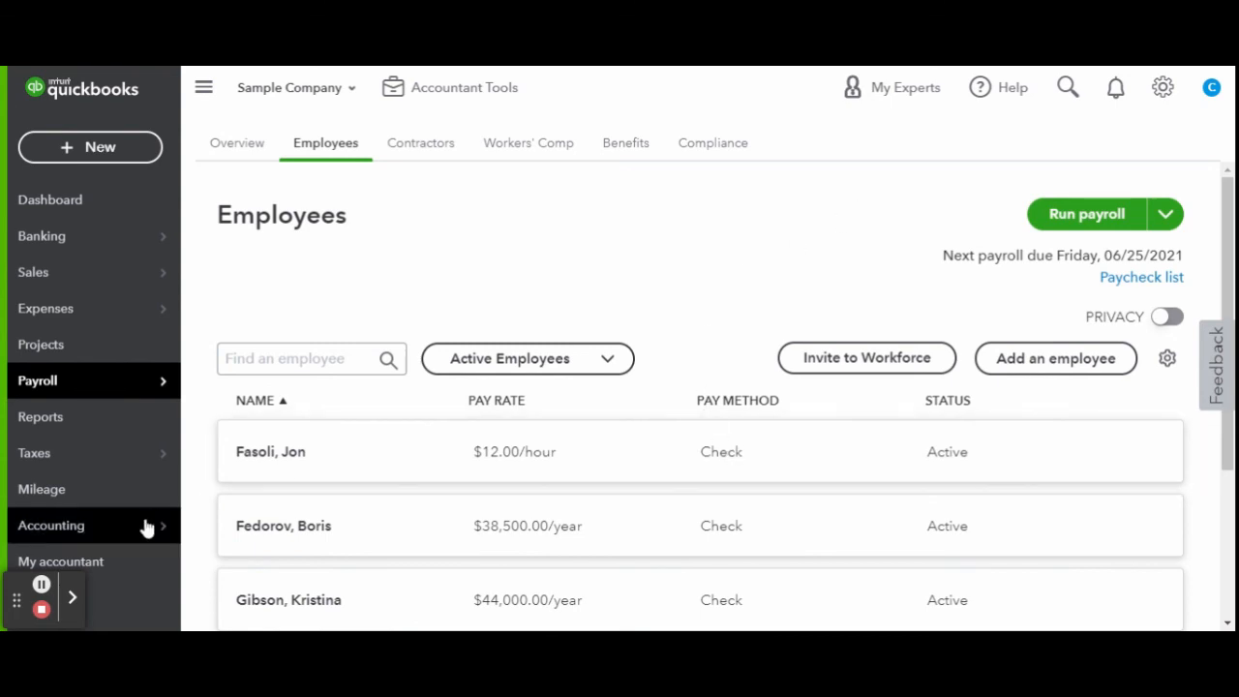
click(40, 612)
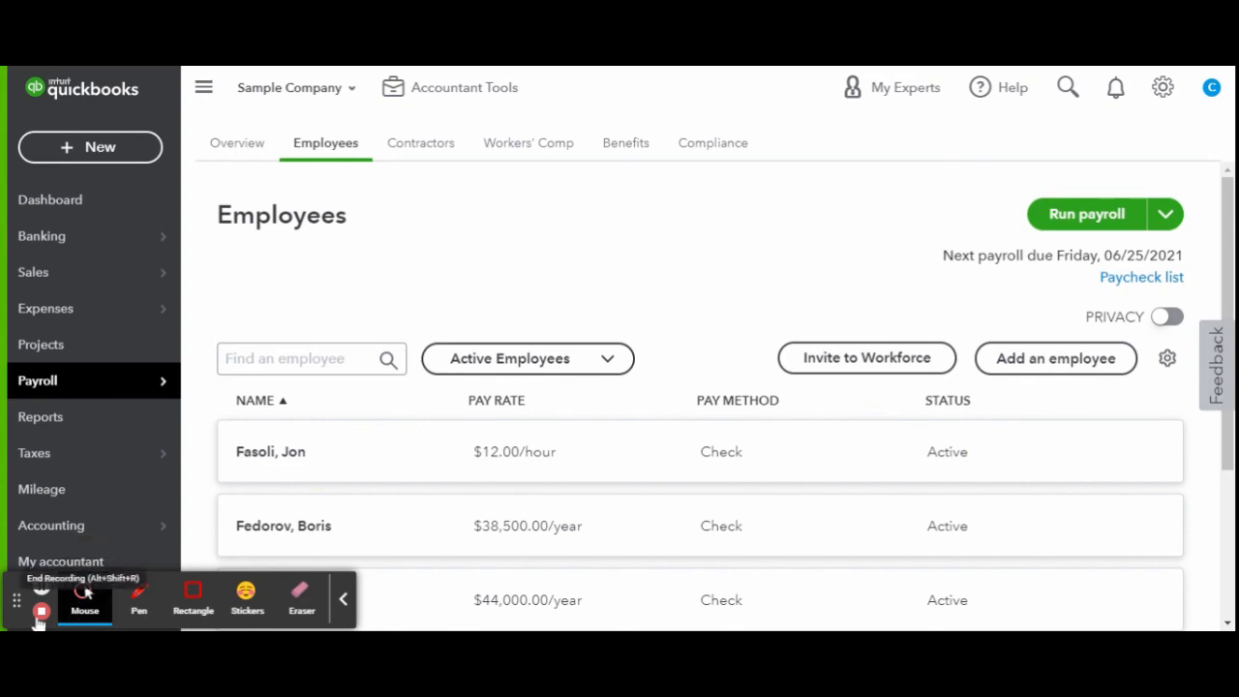